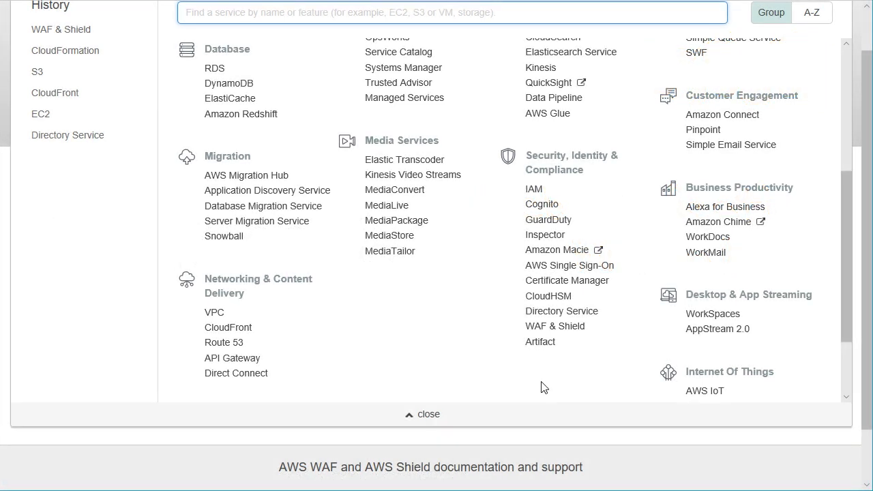
{"action": "mouse_move", "coordinate": [577, 384]}
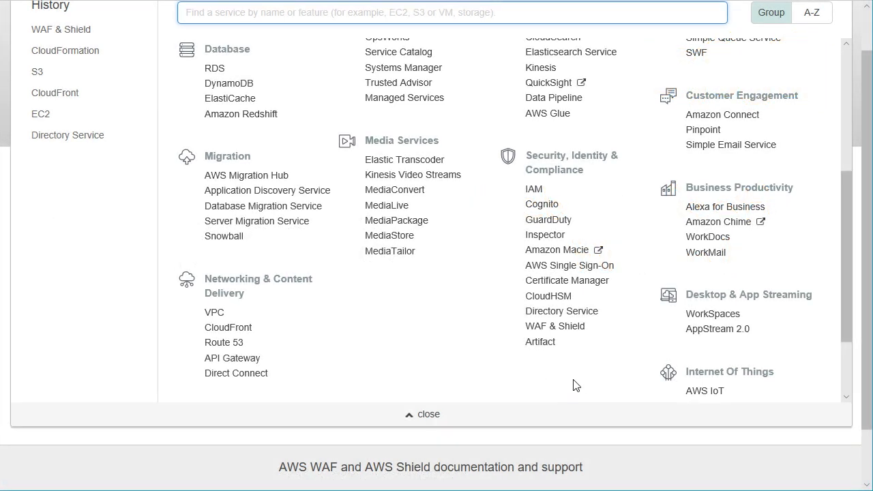
{"action": "mouse_move", "coordinate": [592, 379]}
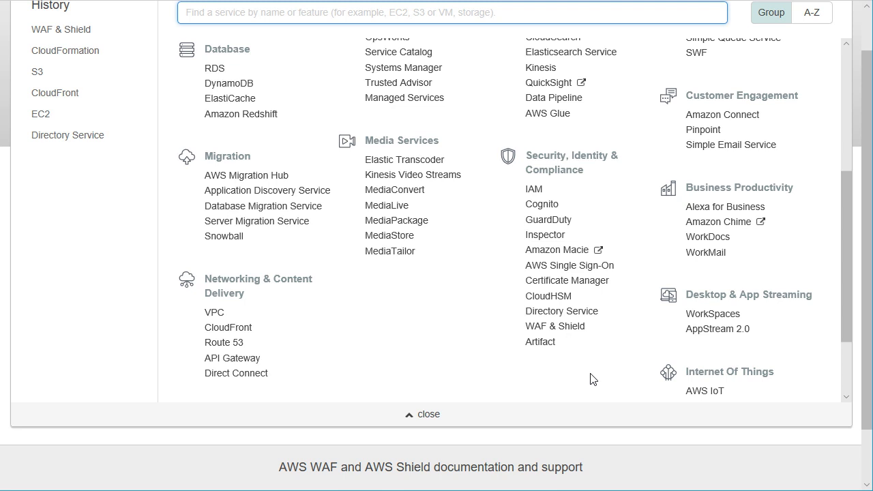
{"action": "mouse_move", "coordinate": [555, 326]}
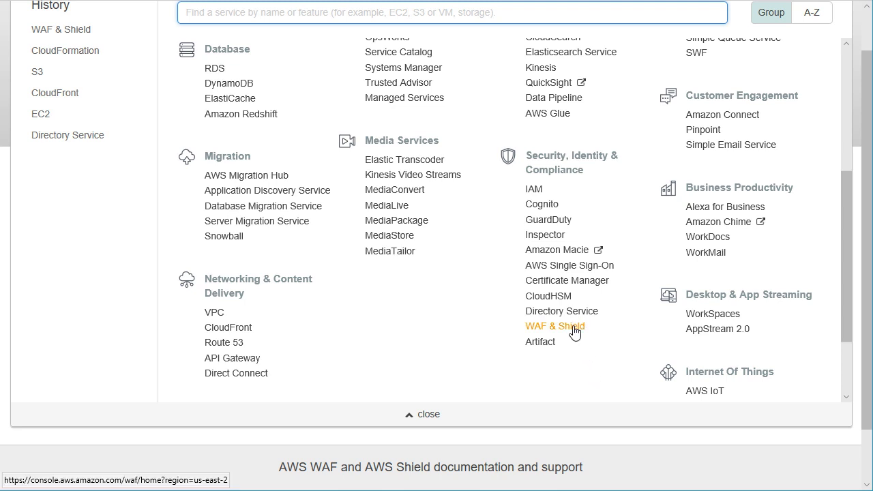
Open the WAF & Shield landing page from the Services menu
{"action": "left_click", "coordinate": [555, 325]}
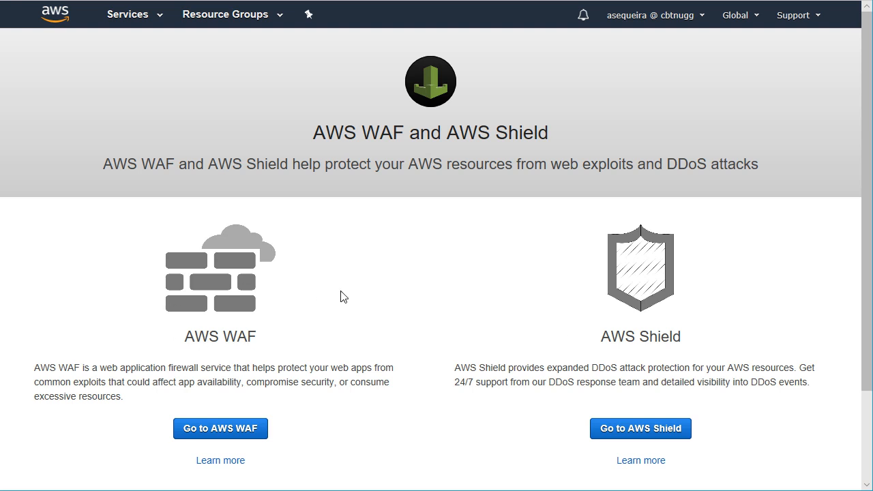
{"action": "mouse_move", "coordinate": [690, 363]}
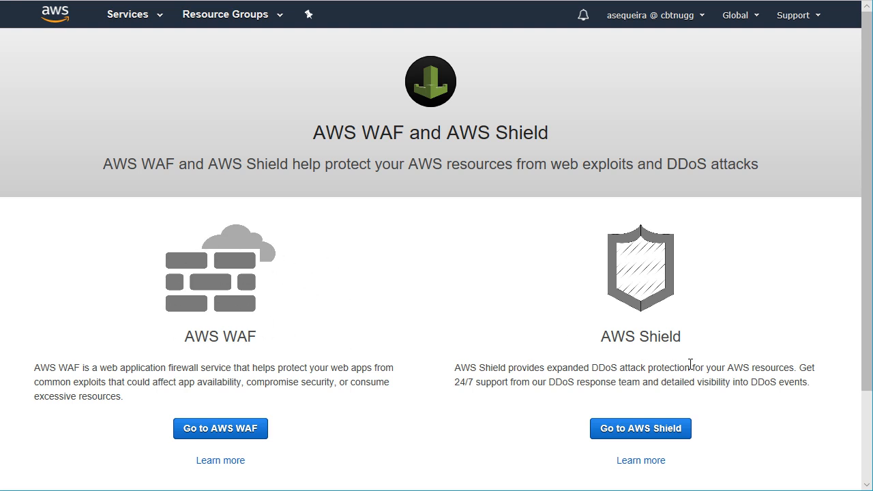
{"action": "mouse_move", "coordinate": [641, 304]}
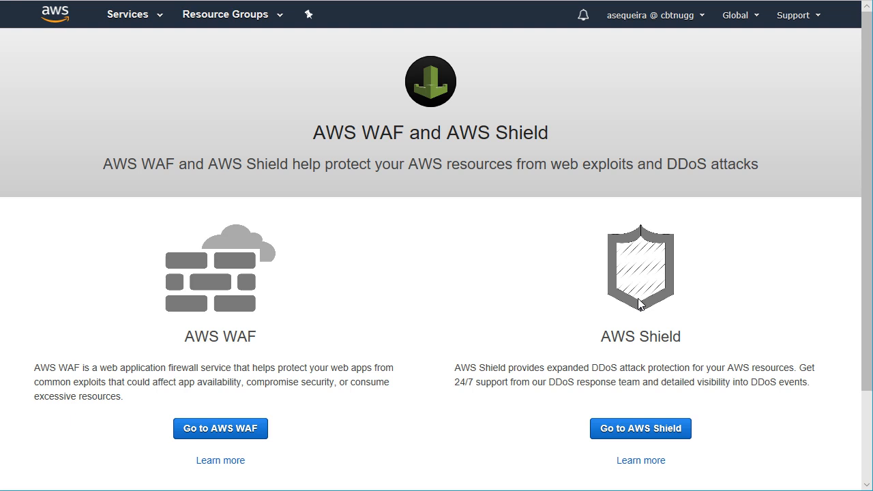
{"action": "mouse_move", "coordinate": [679, 274]}
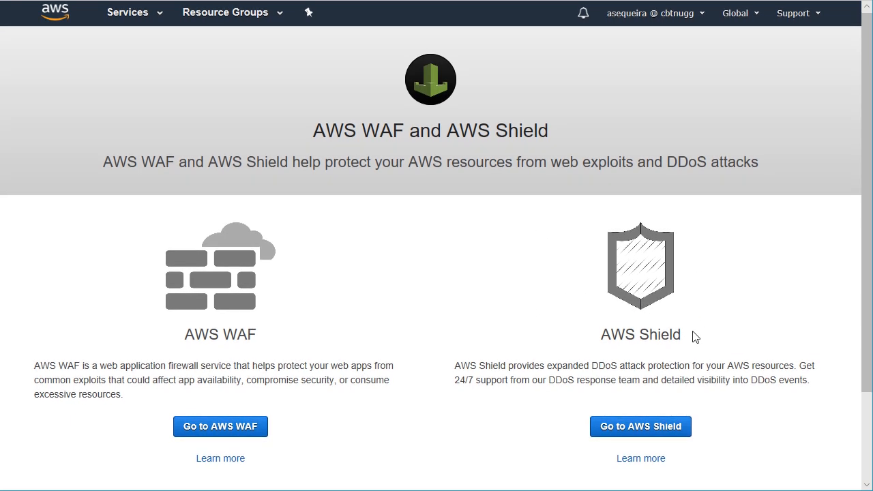
{"action": "mouse_move", "coordinate": [593, 365]}
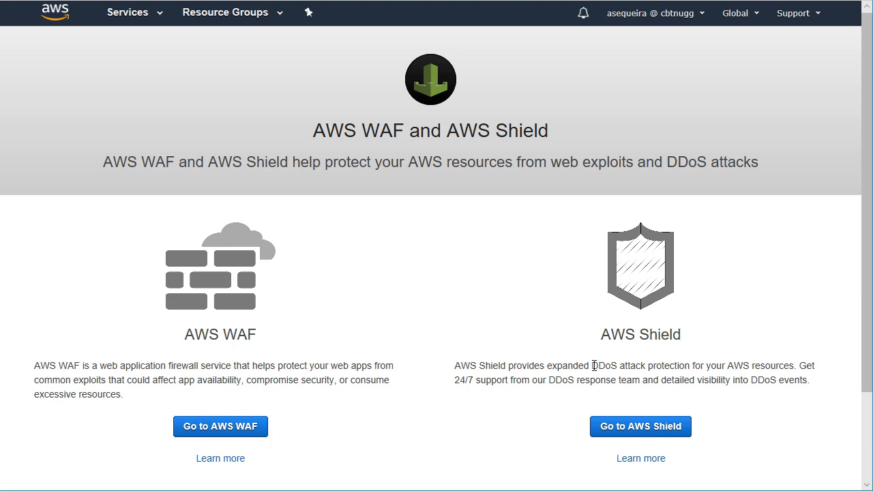
{"action": "double_click", "coordinate": [603, 366]}
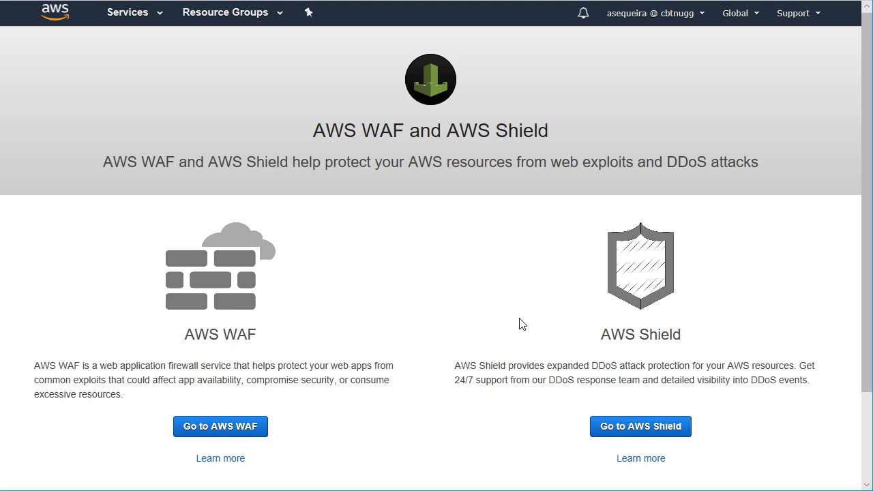
{"action": "mouse_move", "coordinate": [574, 210]}
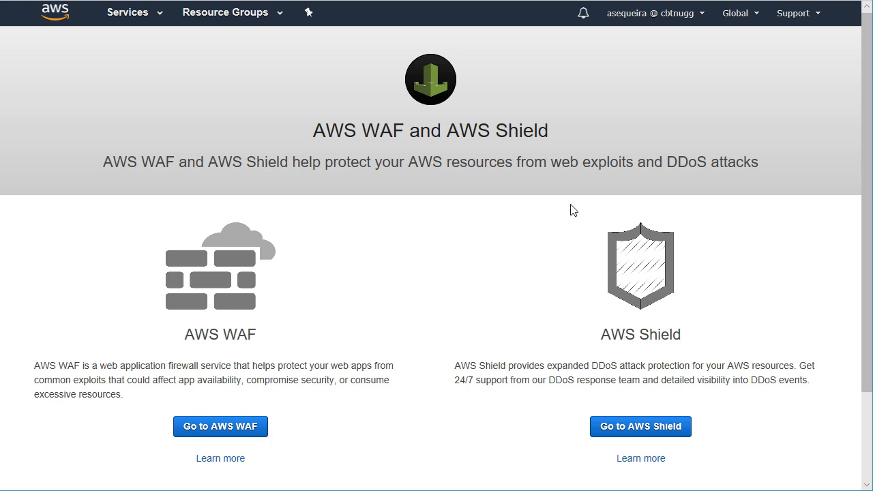
{"action": "mouse_move", "coordinate": [564, 212]}
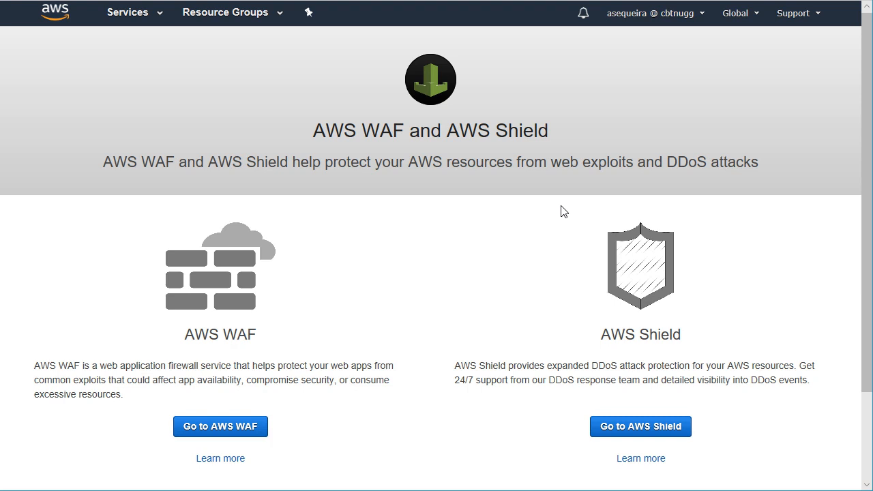
{"action": "mouse_move", "coordinate": [245, 379]}
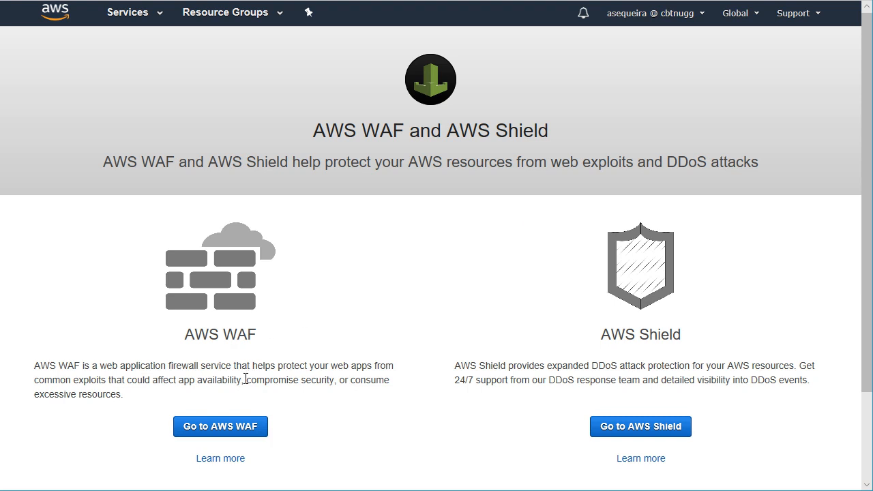
Enter AWS WAF and view the empty Global (CloudFront) Web ACLs list
{"action": "left_click", "coordinate": [220, 426]}
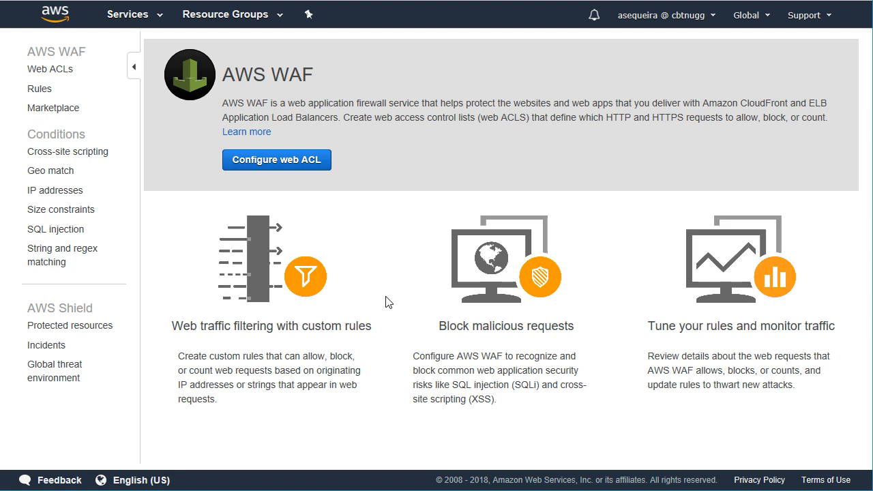
{"action": "mouse_move", "coordinate": [355, 77]}
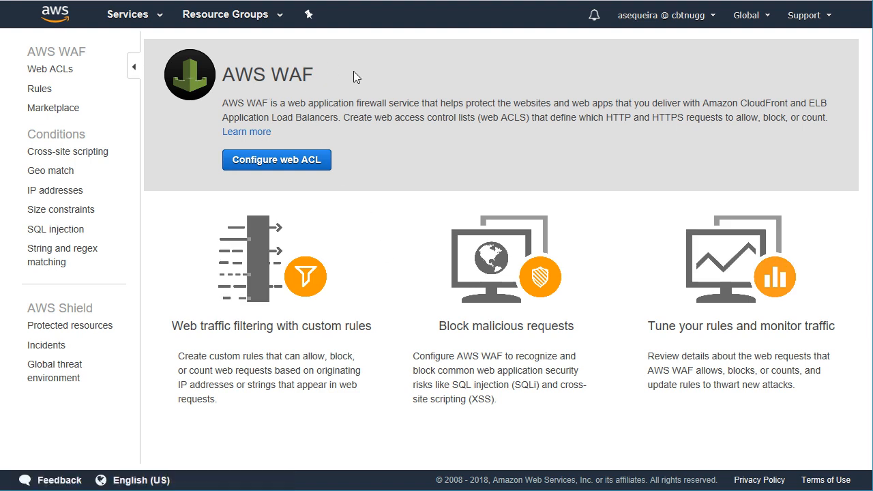
{"action": "mouse_move", "coordinate": [348, 150]}
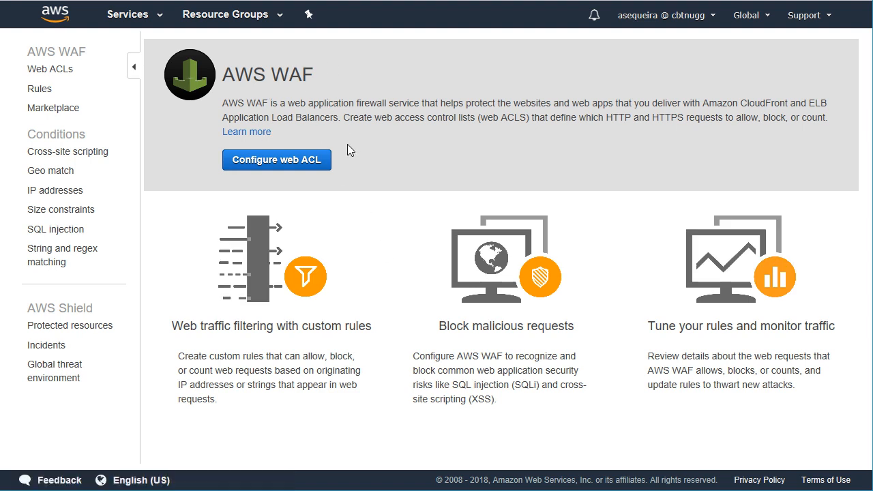
{"action": "left_click", "coordinate": [276, 159]}
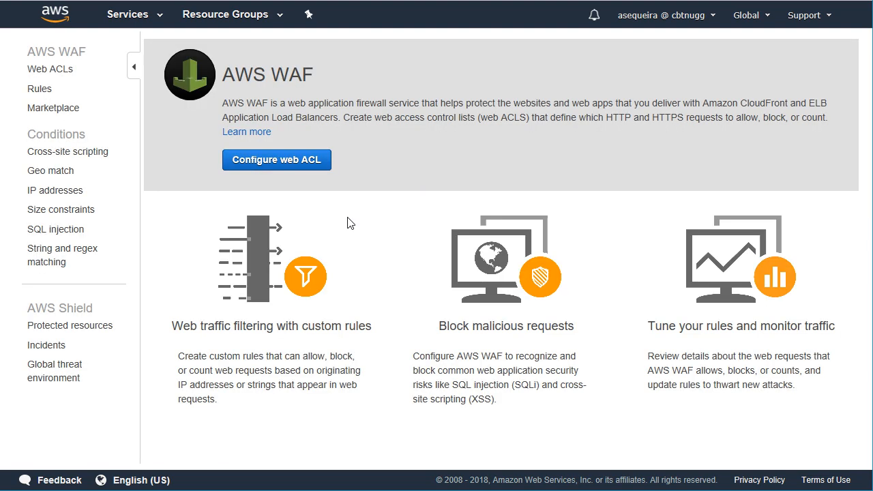
{"action": "mouse_move", "coordinate": [345, 232]}
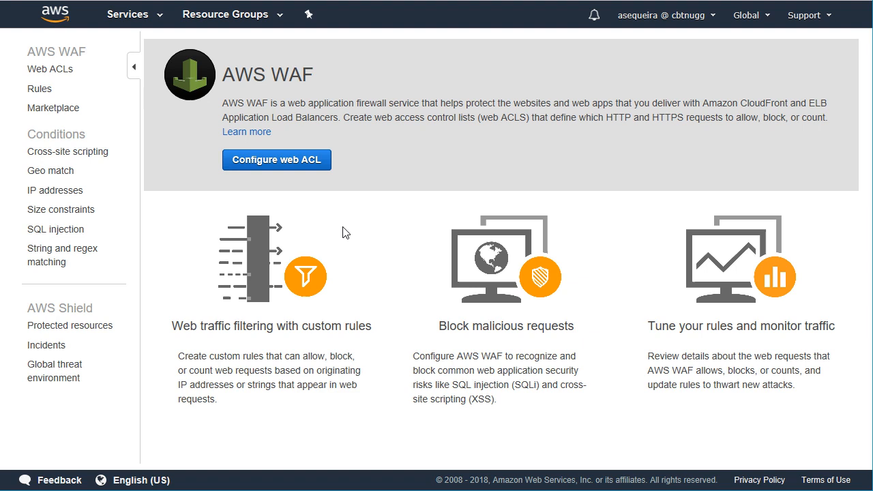
{"action": "left_click", "coordinate": [50, 69]}
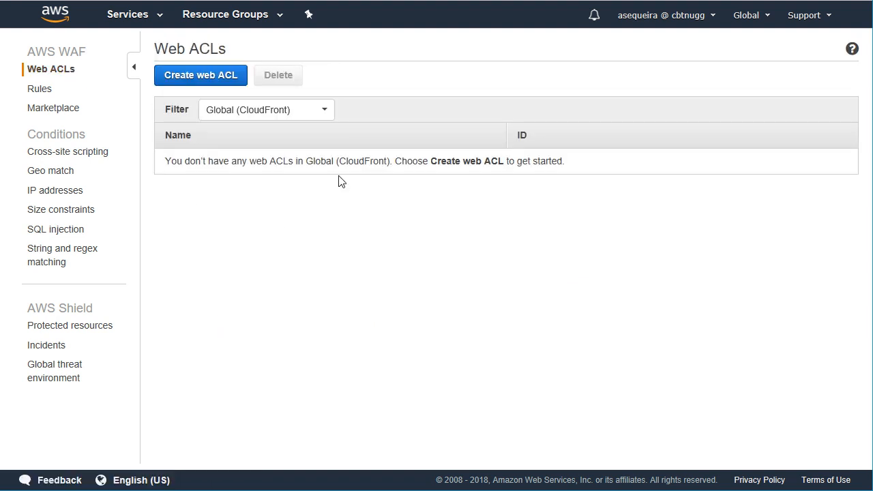
Create a web ACL named 'Test' associated with CloudFront distribution E1KLVWV38FVZMY
{"action": "left_click", "coordinate": [200, 75]}
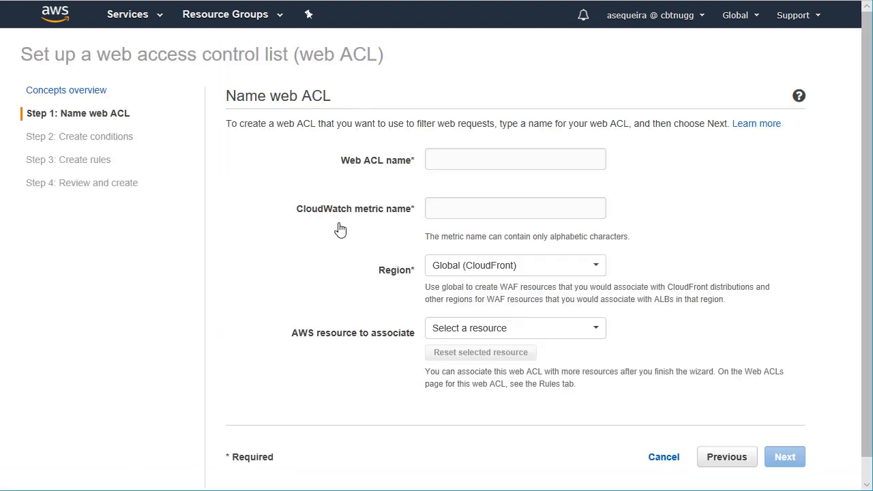
{"action": "mouse_move", "coordinate": [379, 225]}
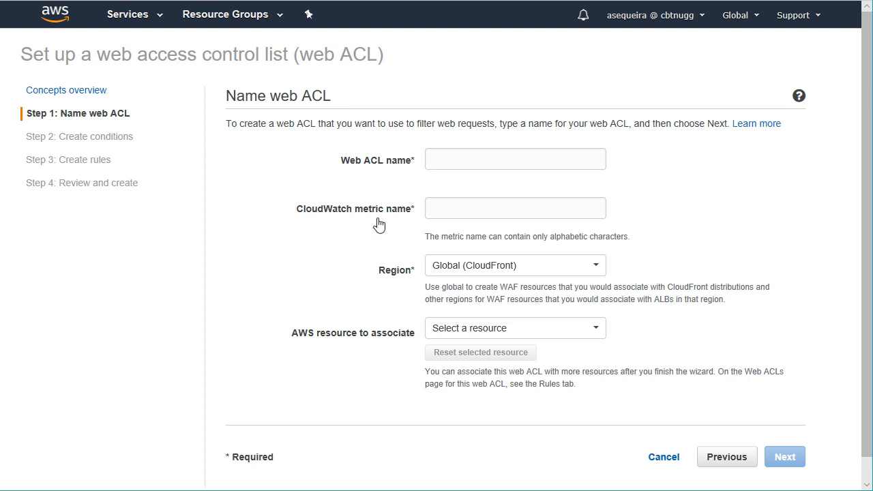
{"action": "mouse_move", "coordinate": [391, 116]}
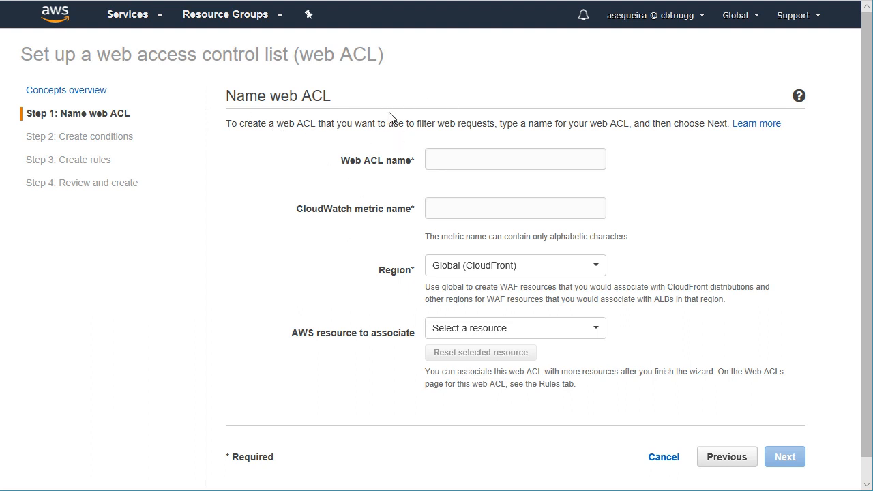
{"action": "scroll", "scroll_direction": "down", "scroll_amount": 3}
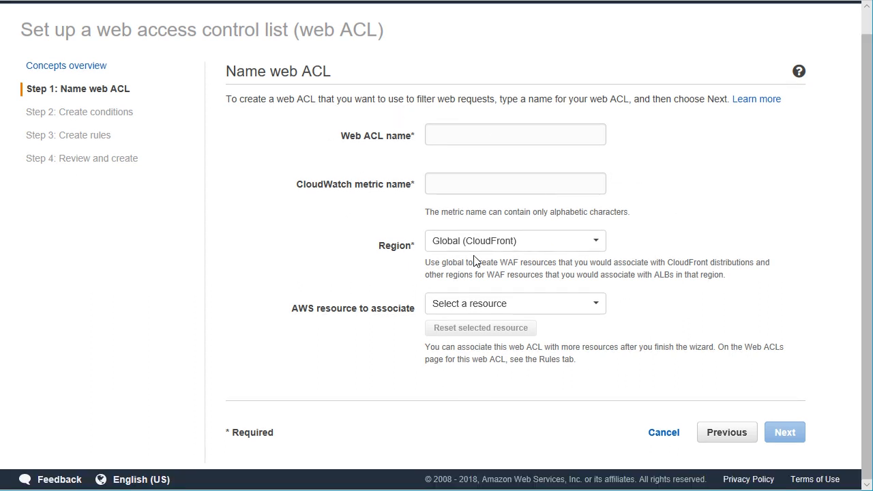
{"action": "mouse_move", "coordinate": [508, 246]}
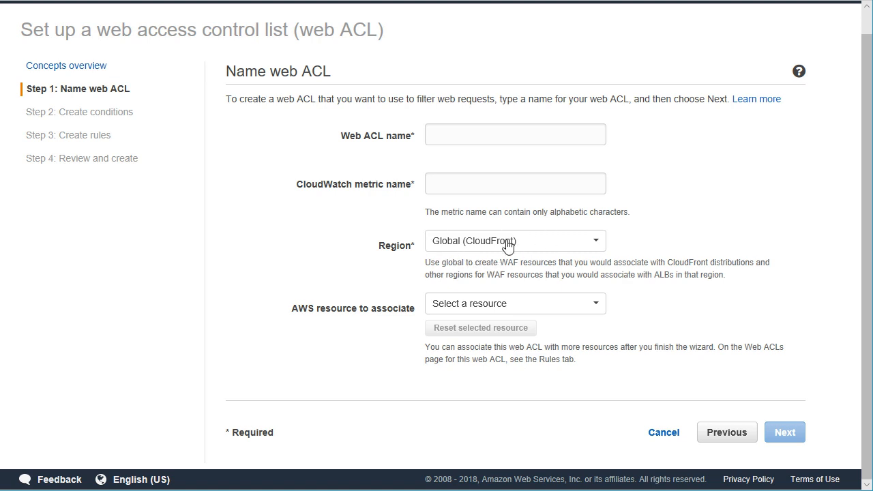
{"action": "mouse_move", "coordinate": [524, 249]}
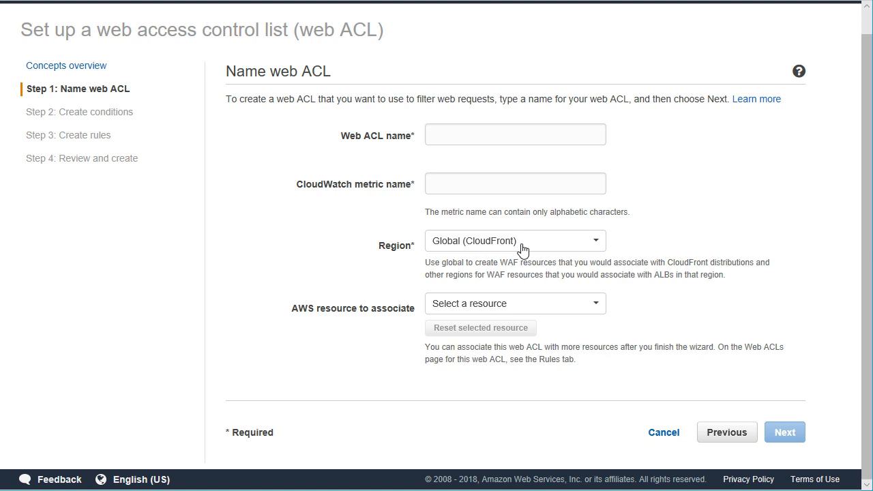
{"action": "mouse_move", "coordinate": [503, 224]}
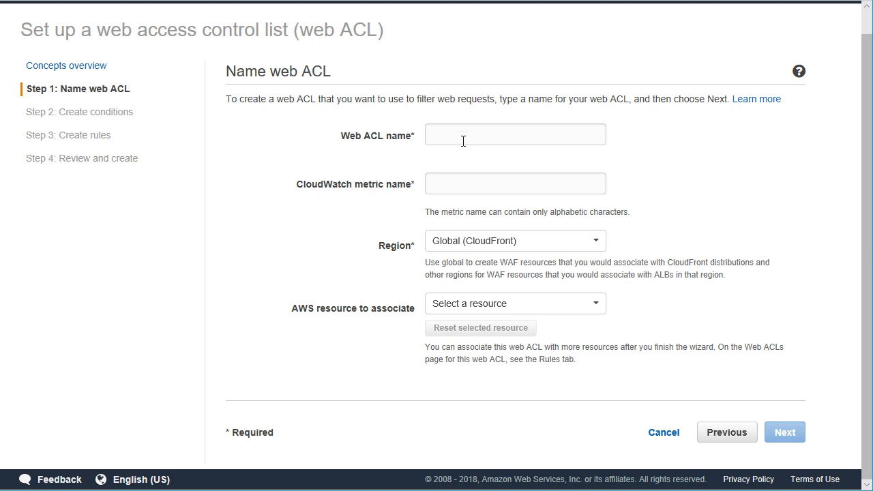
{"action": "type", "text": "Test"}
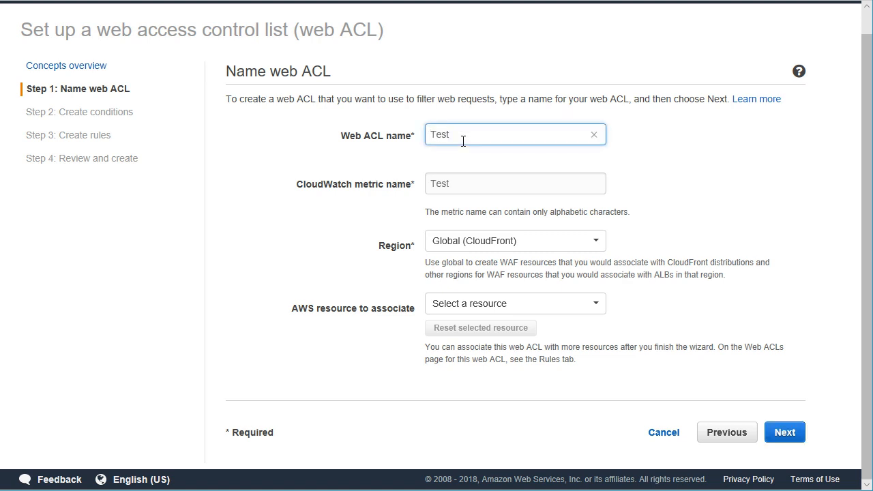
{"action": "mouse_move", "coordinate": [479, 307]}
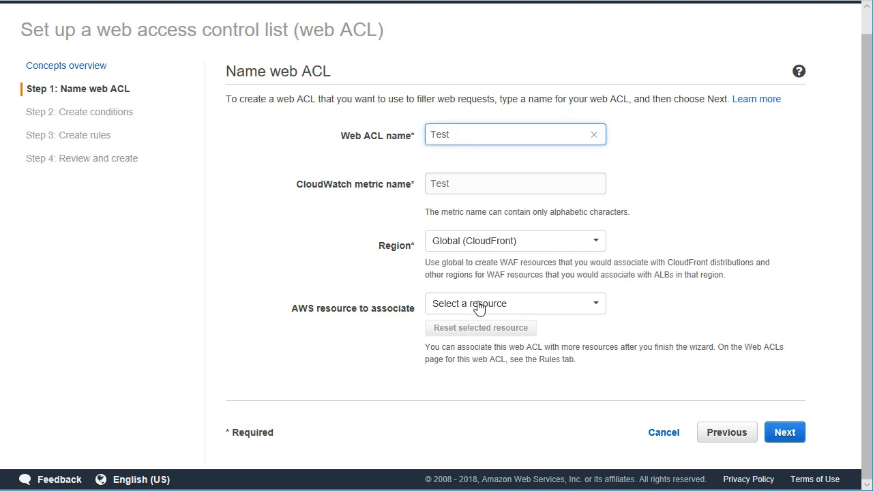
{"action": "left_click", "coordinate": [516, 304]}
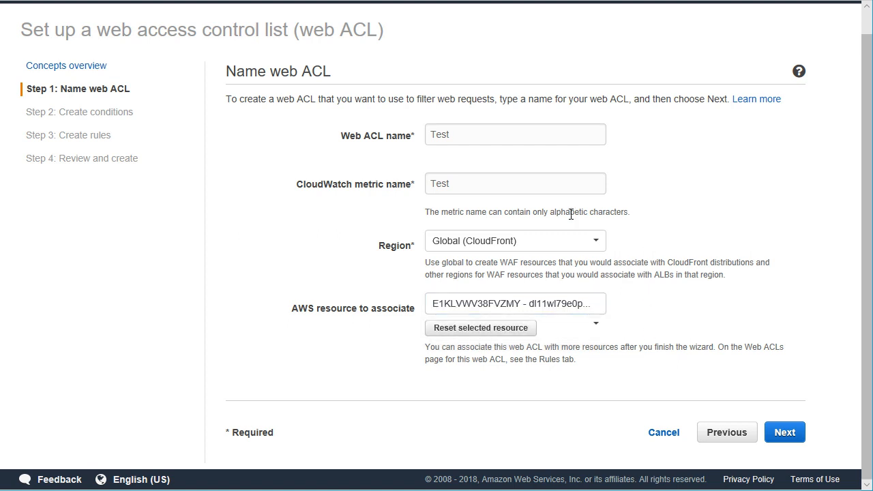
{"action": "left_click", "coordinate": [784, 432]}
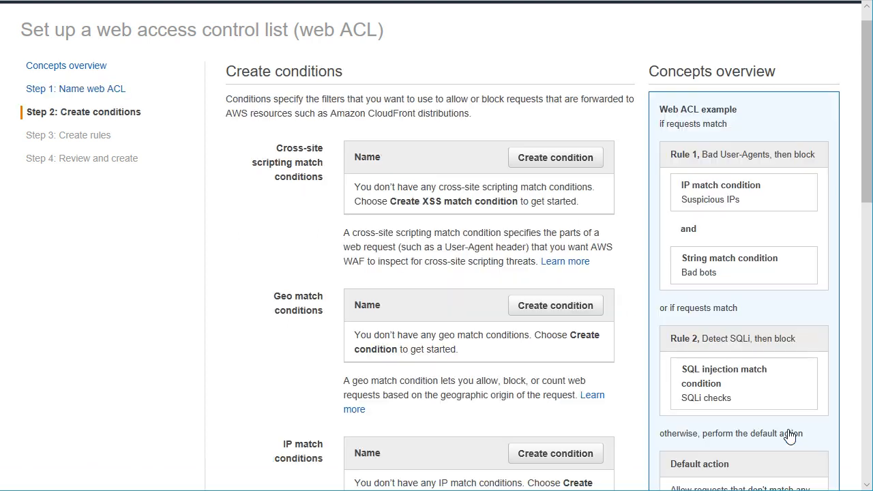
{"action": "mouse_move", "coordinate": [499, 275]}
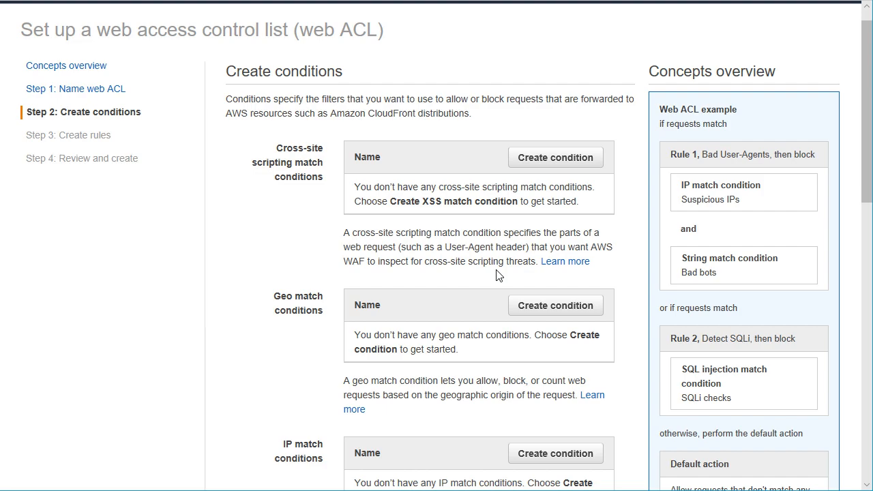
{"action": "scroll", "scroll_direction": "down", "scroll_amount": 3}
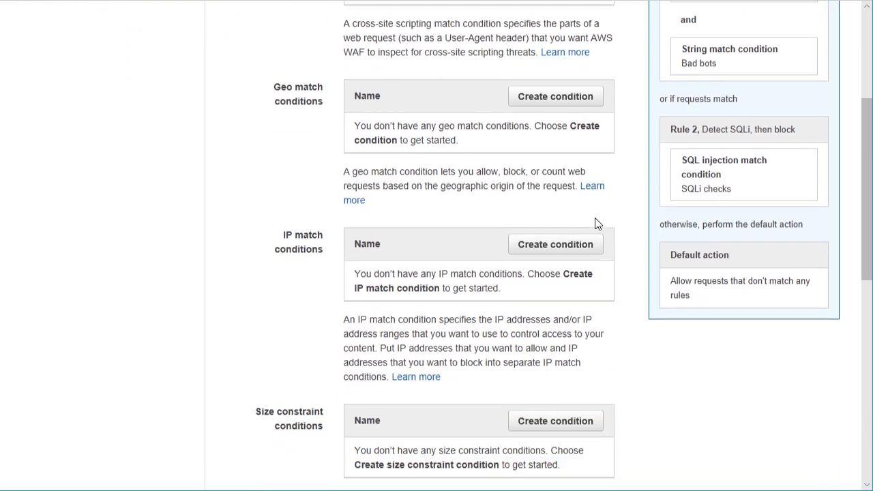
{"action": "scroll", "scroll_direction": "down", "scroll_amount": 3}
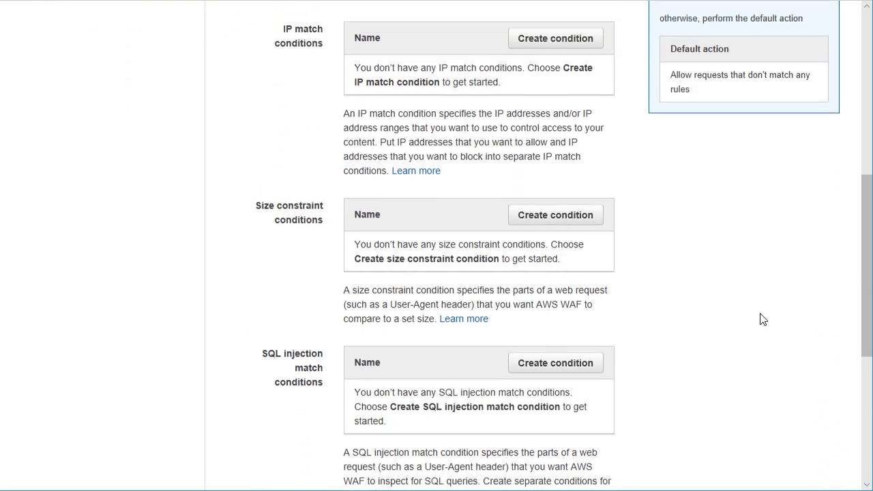
{"action": "scroll", "scroll_direction": "up", "scroll_amount": 3}
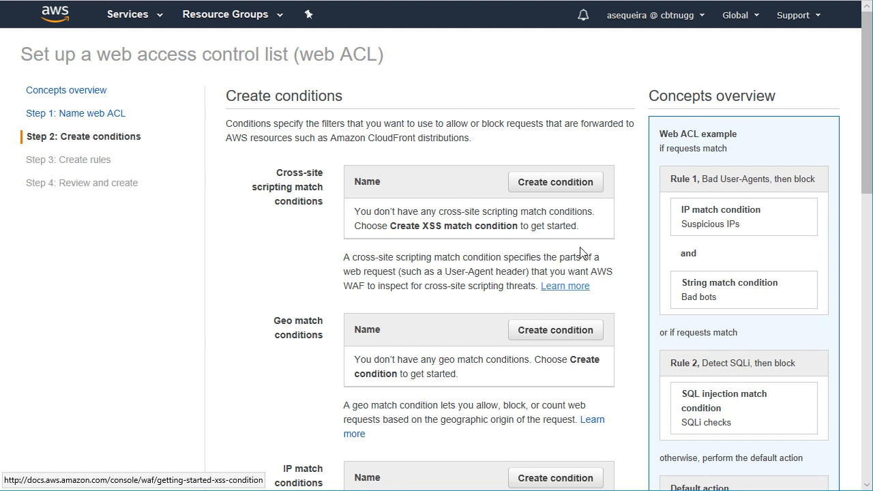
{"action": "mouse_move", "coordinate": [576, 246]}
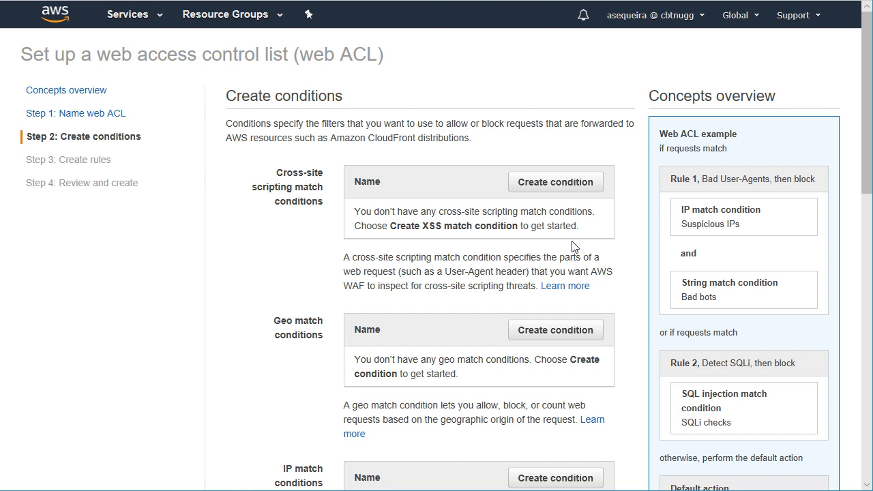
{"action": "mouse_move", "coordinate": [563, 241]}
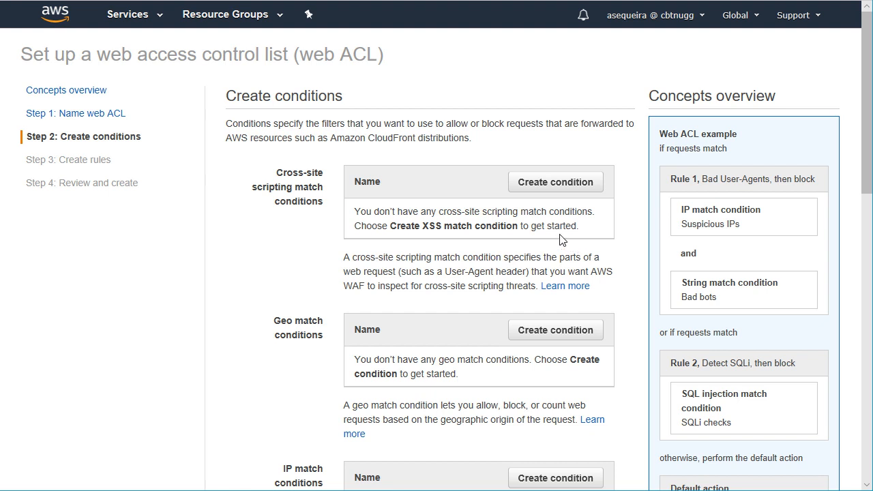
{"action": "mouse_move", "coordinate": [202, 116]}
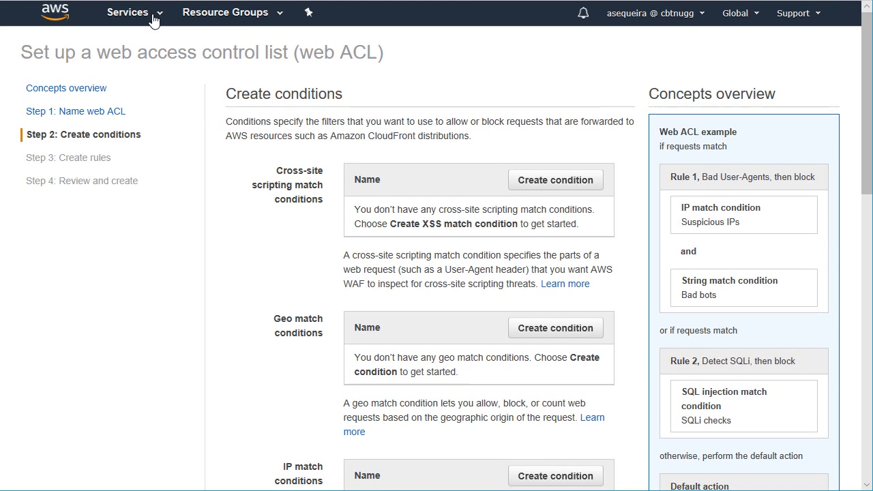
Open the empty CloudFormation Stacks page from the Services menu history
{"action": "left_click", "coordinate": [127, 12]}
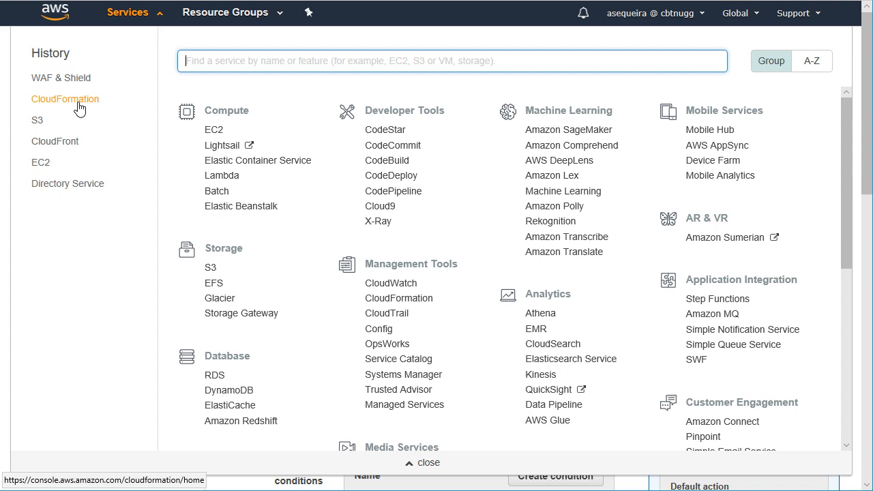
{"action": "left_click", "coordinate": [65, 99]}
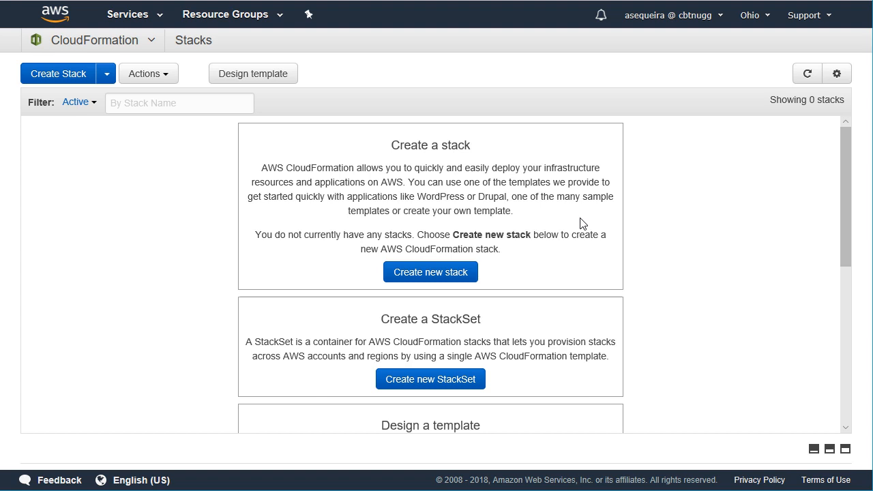
{"action": "mouse_move", "coordinate": [431, 272]}
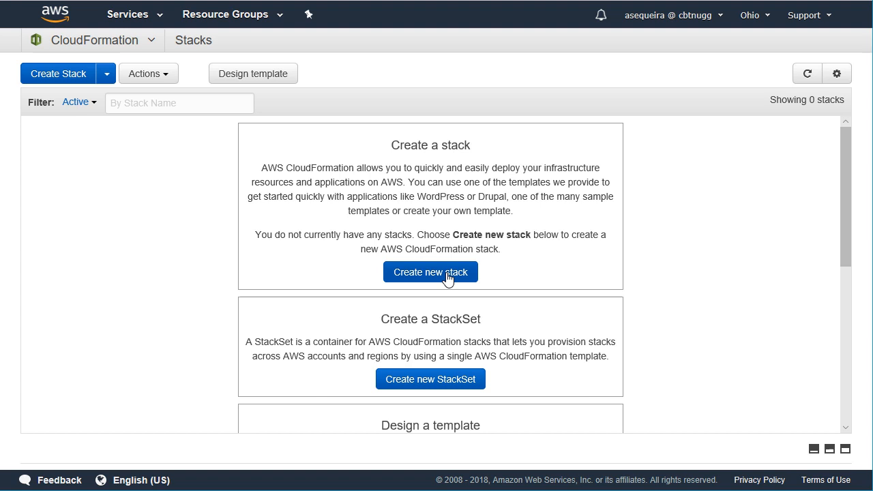
Create a new stack using the pasted common-attacks.json S3 template URL
{"action": "left_click", "coordinate": [430, 273]}
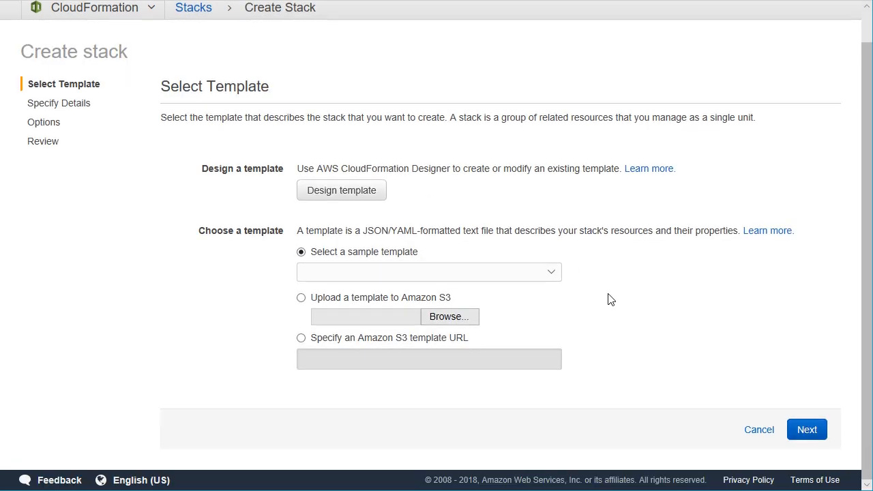
{"action": "left_click", "coordinate": [301, 338]}
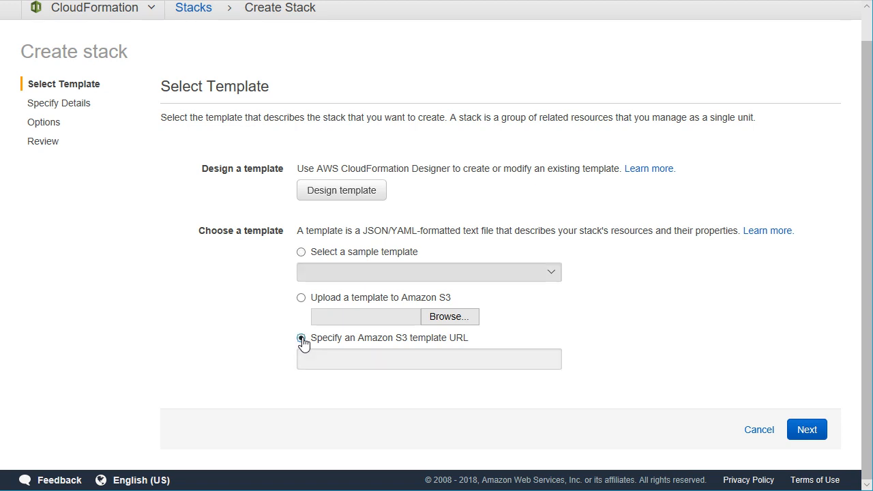
{"action": "left_click", "coordinate": [300, 338]}
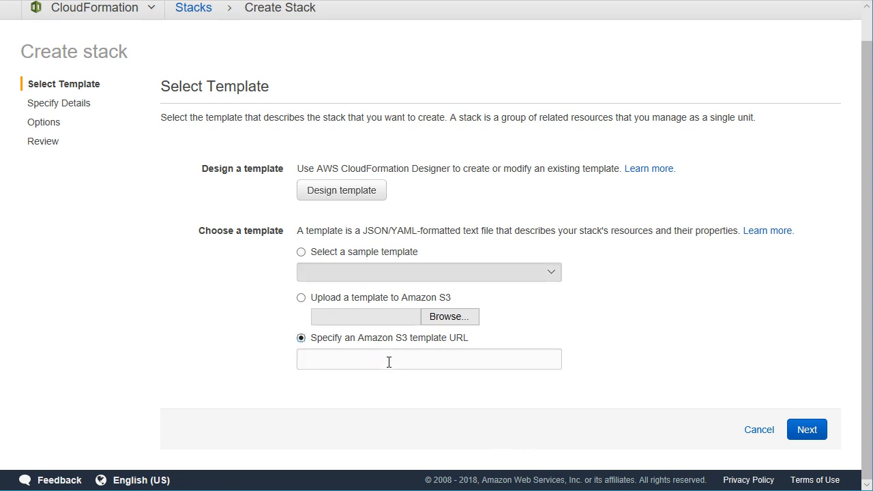
{"action": "right_click", "coordinate": [389, 358]}
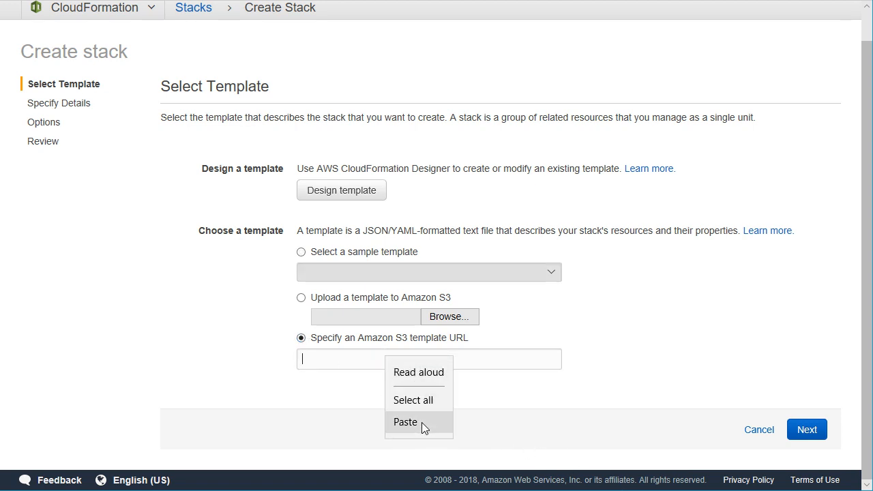
{"action": "left_click", "coordinate": [405, 421]}
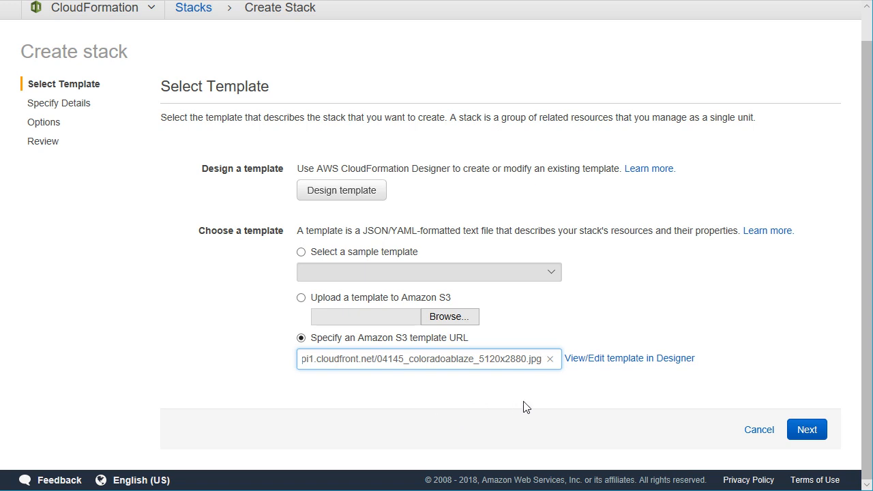
{"action": "left_click", "coordinate": [550, 359]}
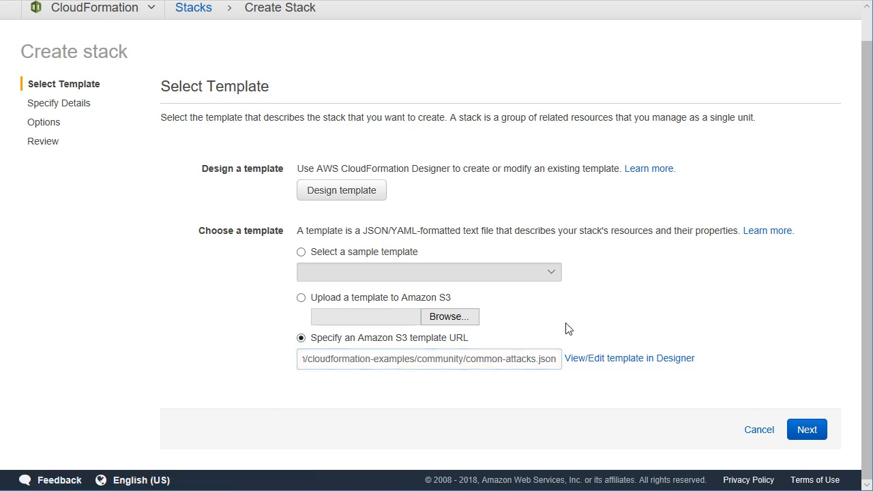
{"action": "mouse_move", "coordinate": [631, 305]}
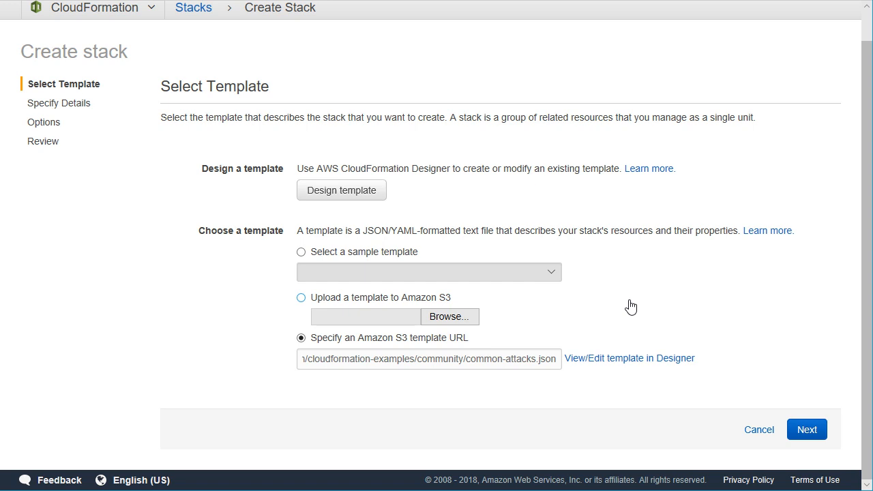
{"action": "mouse_move", "coordinate": [524, 383]}
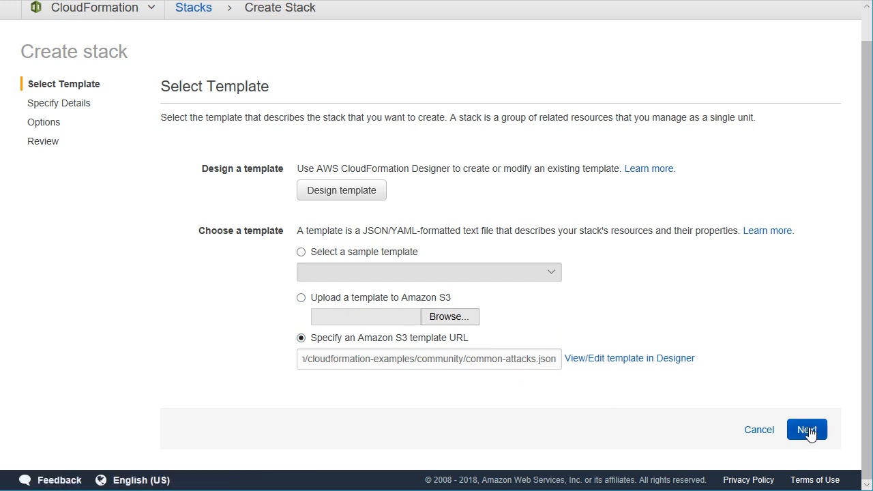
{"action": "left_click", "coordinate": [808, 430]}
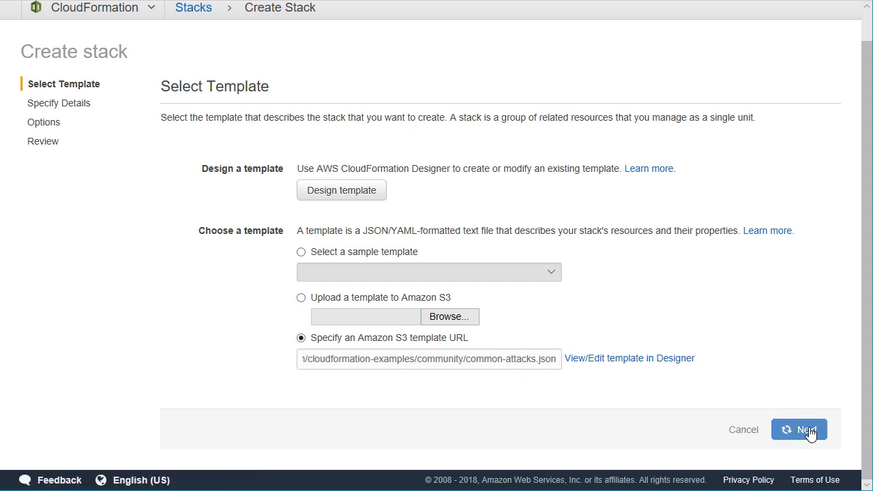
Name the stack 'MyWAF', accept defaults through review, and create it
{"action": "left_click", "coordinate": [807, 429]}
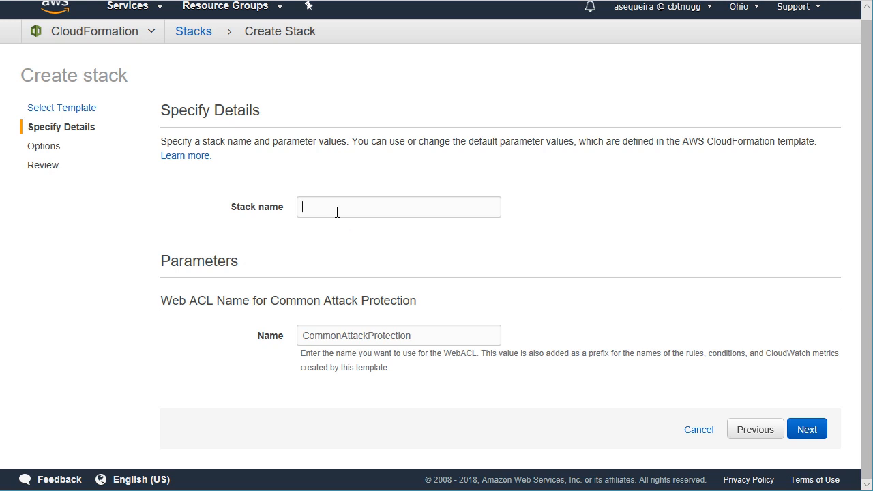
{"action": "type", "text": "My"}
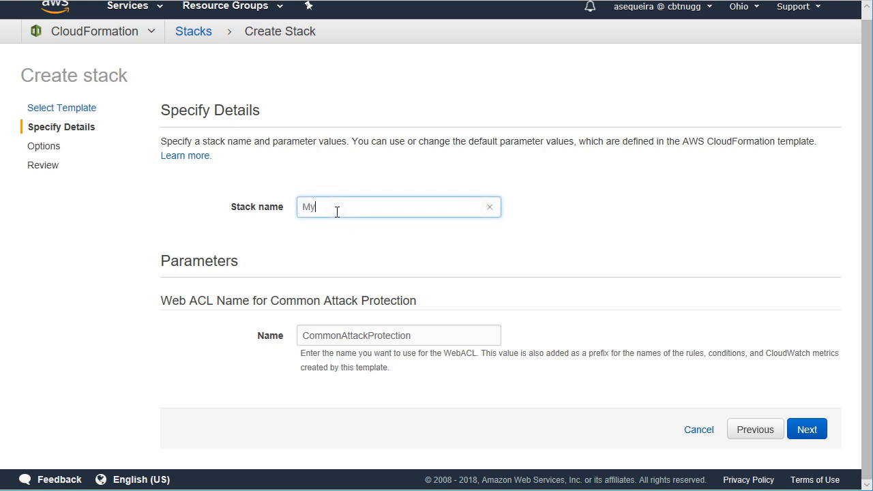
{"action": "type", "text": "WAF"}
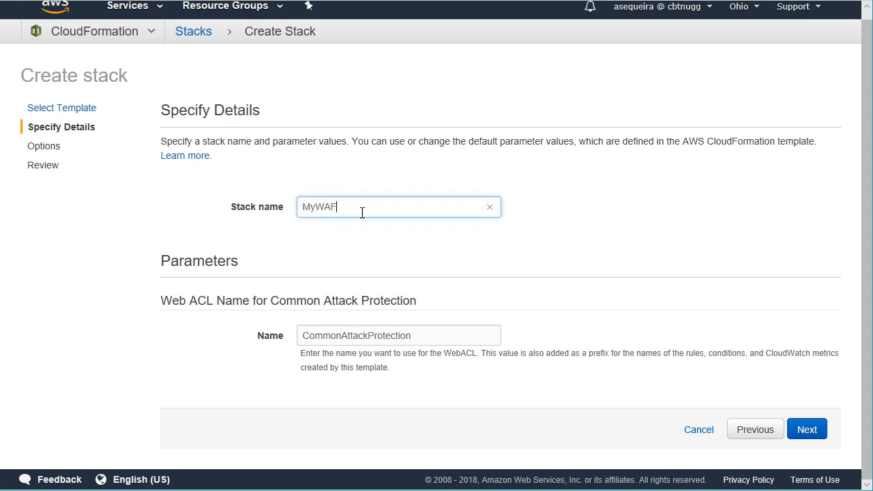
{"action": "mouse_move", "coordinate": [331, 325]}
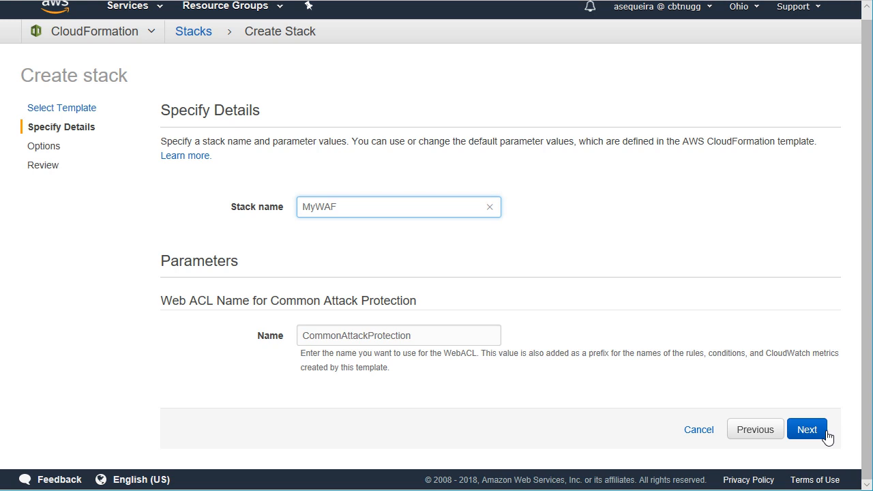
{"action": "left_click", "coordinate": [807, 429]}
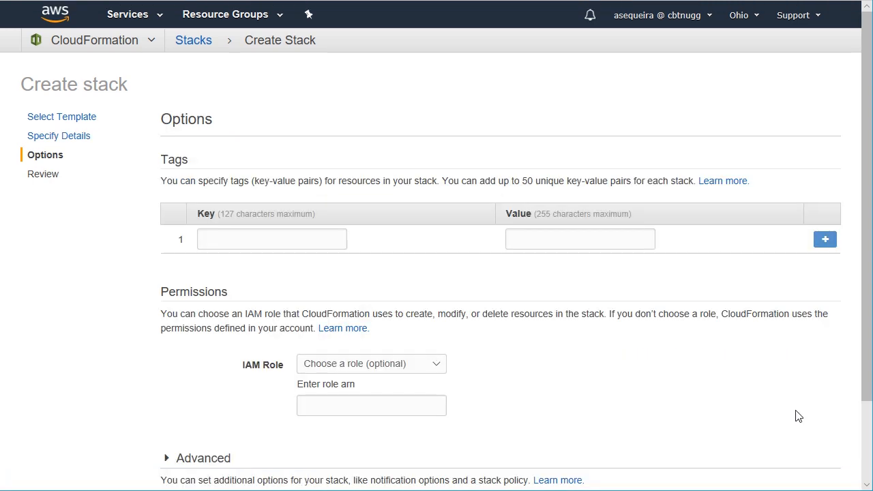
{"action": "scroll", "scroll_direction": "down", "scroll_amount": 3}
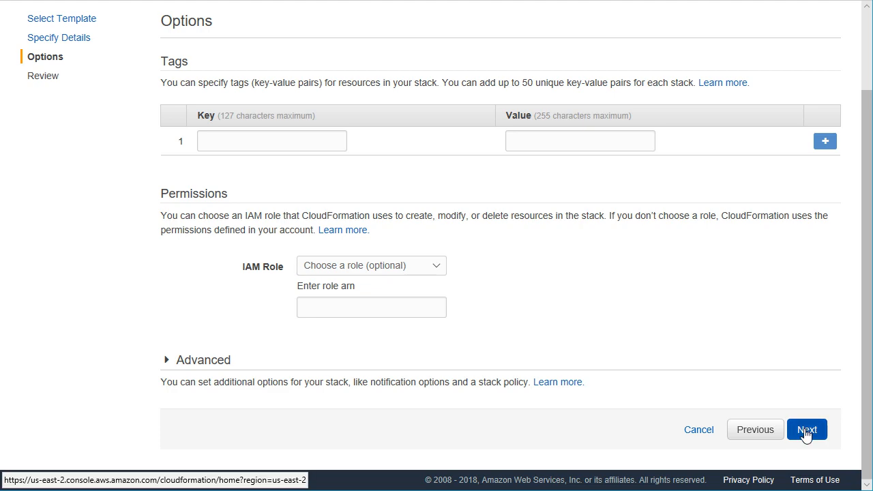
{"action": "left_click", "coordinate": [807, 430]}
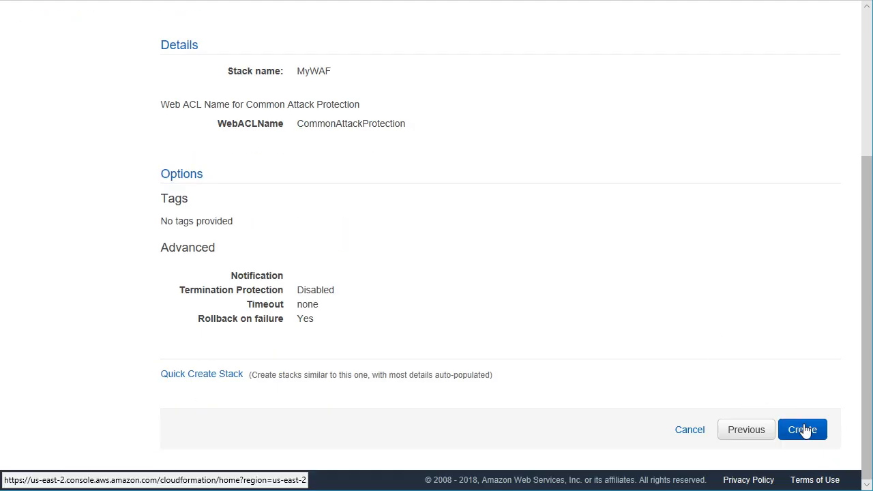
{"action": "left_click", "coordinate": [803, 429]}
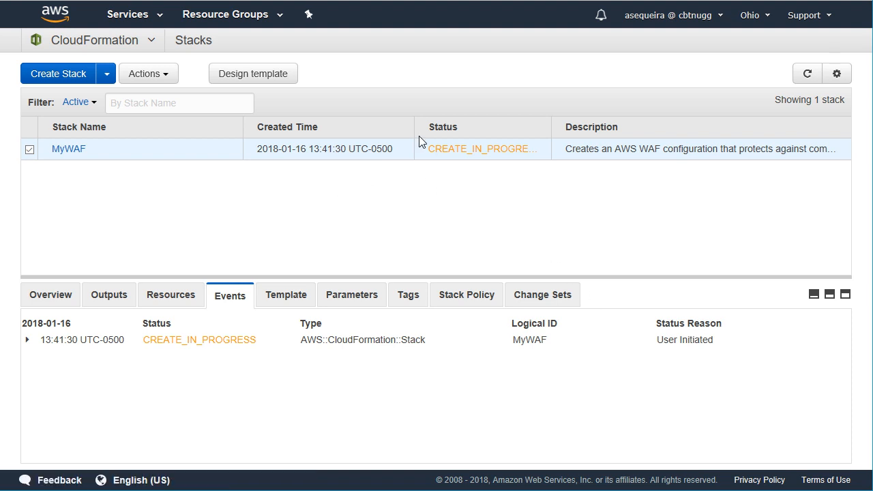
{"action": "mouse_move", "coordinate": [404, 190]}
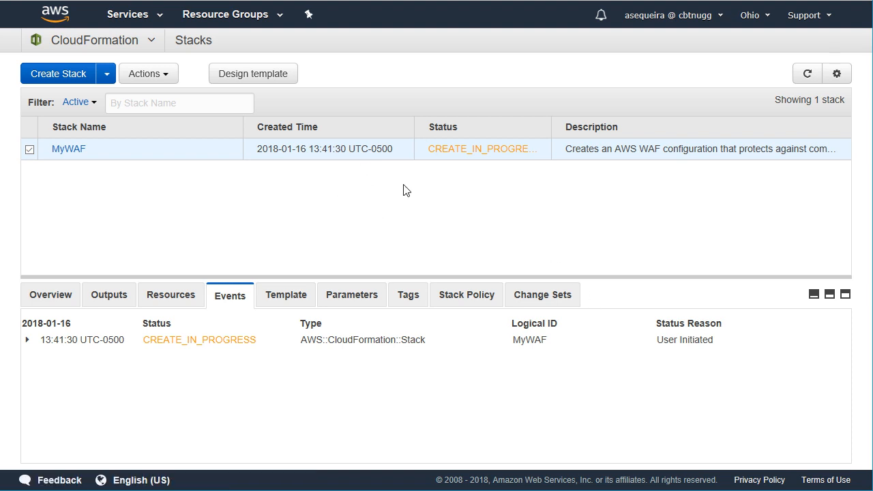
{"action": "mouse_move", "coordinate": [464, 416]}
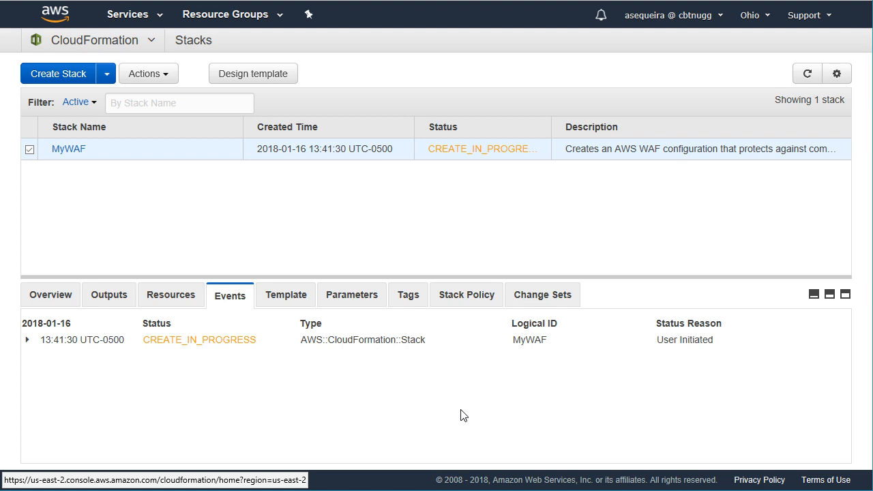
{"action": "mouse_move", "coordinate": [513, 410]}
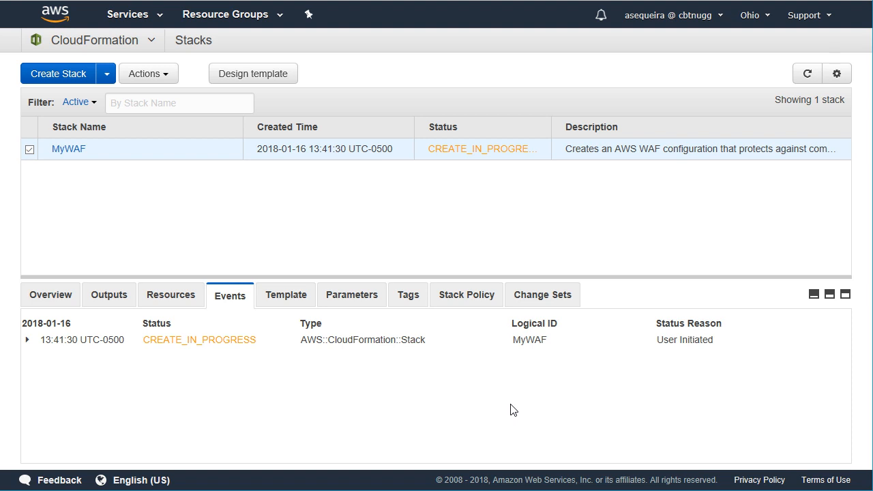
{"action": "mouse_move", "coordinate": [696, 235]}
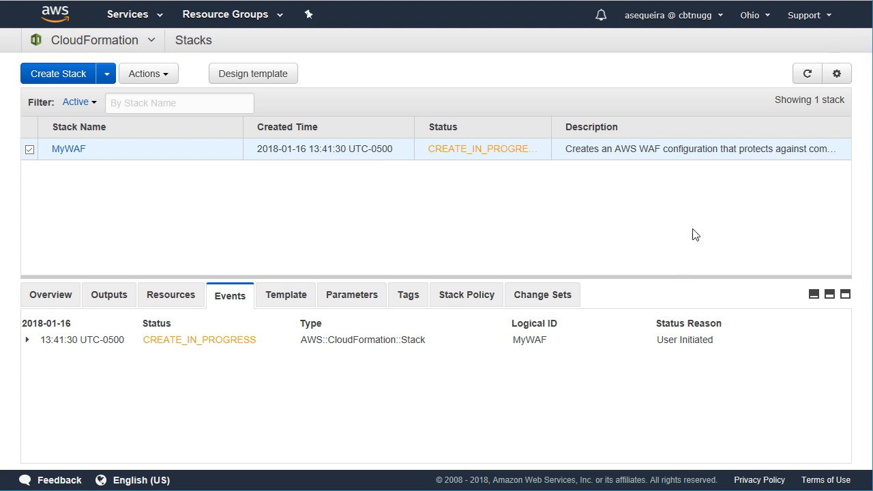
{"action": "mouse_move", "coordinate": [699, 225]}
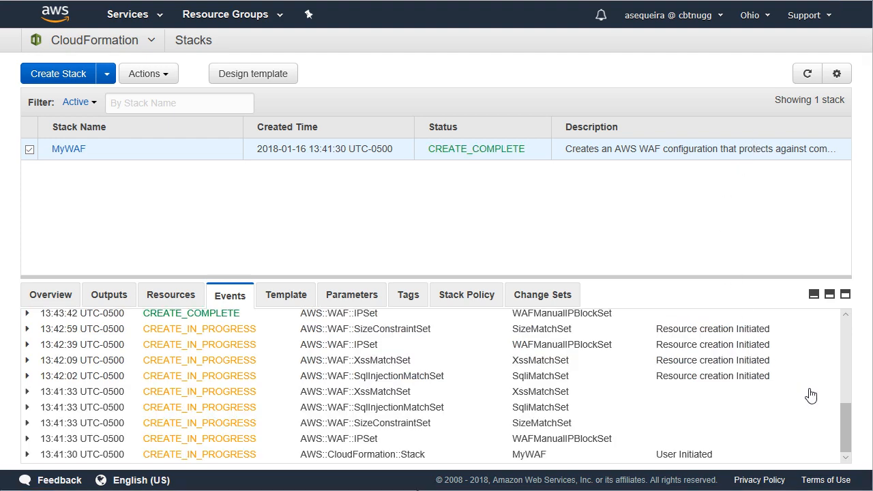
{"action": "scroll", "scroll_direction": "down", "scroll_amount": 3}
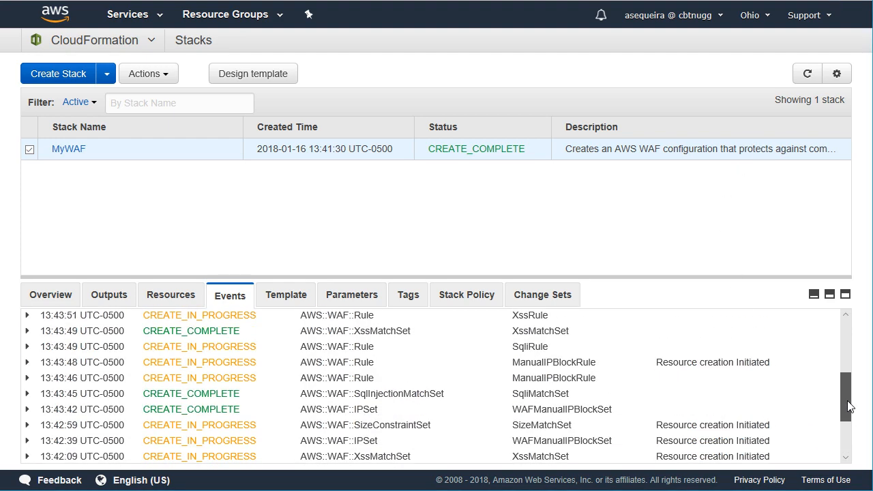
{"action": "scroll", "scroll_direction": "up", "scroll_amount": 3}
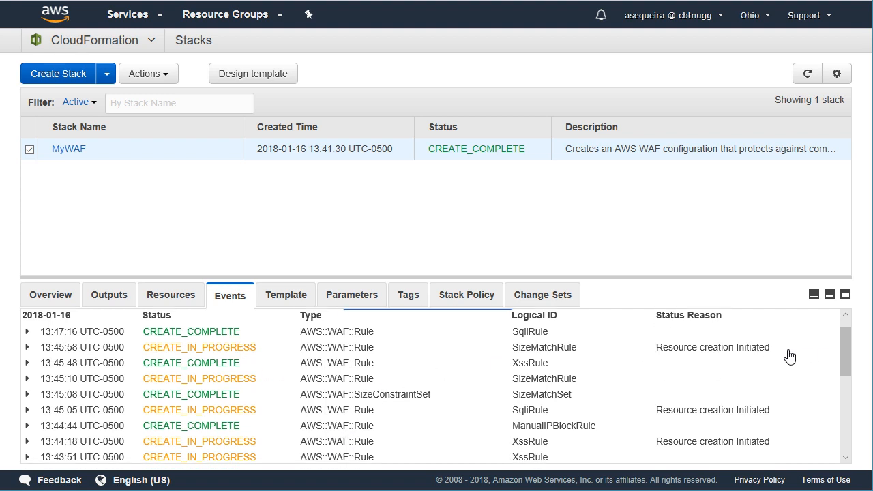
{"action": "mouse_move", "coordinate": [550, 386]}
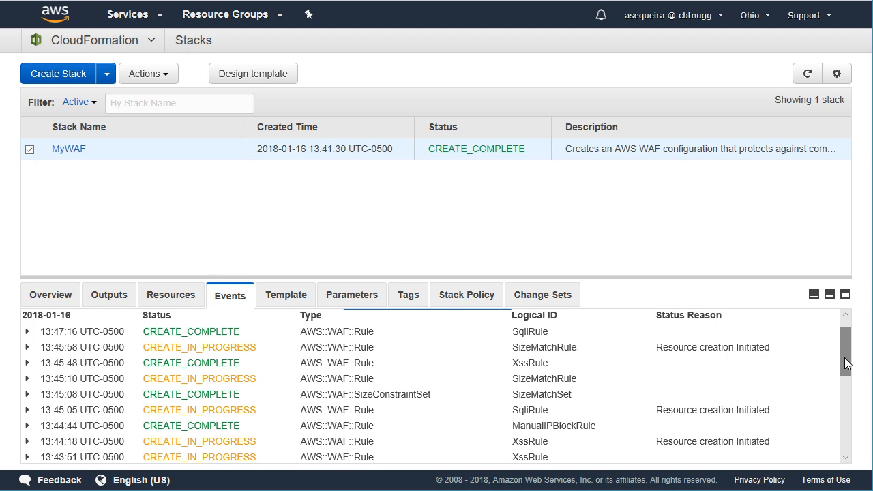
{"action": "scroll", "scroll_direction": "down", "scroll_amount": 3}
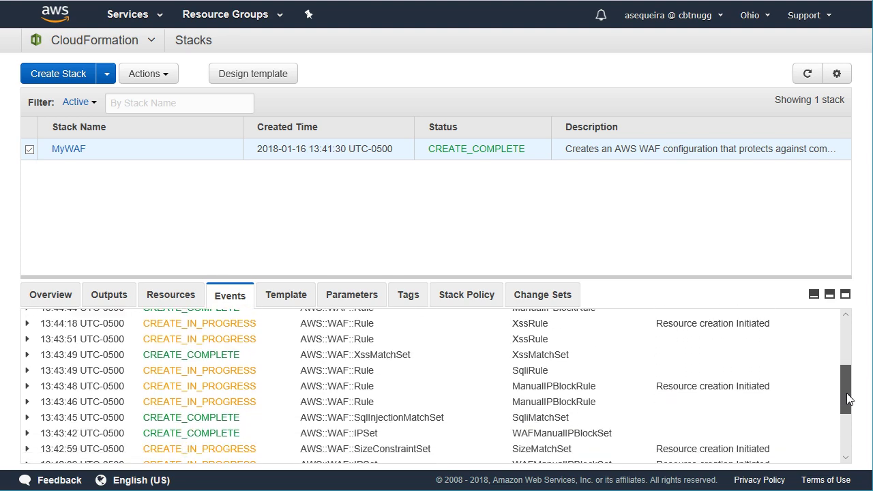
{"action": "scroll", "scroll_direction": "down", "scroll_amount": 3}
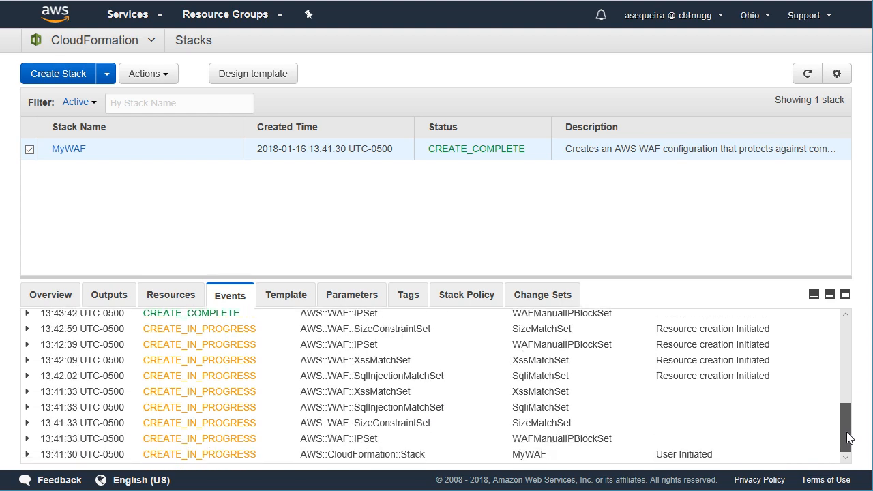
{"action": "scroll", "scroll_direction": "up", "scroll_amount": 3}
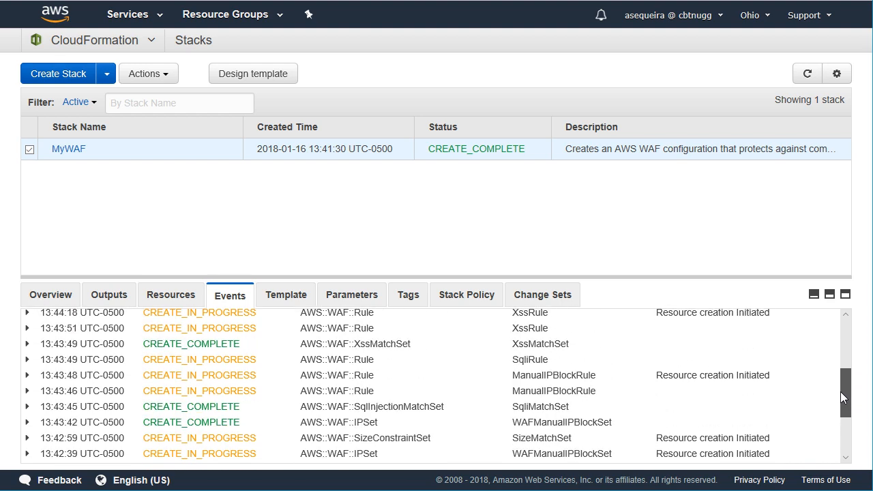
{"action": "scroll", "scroll_direction": "up", "scroll_amount": 3}
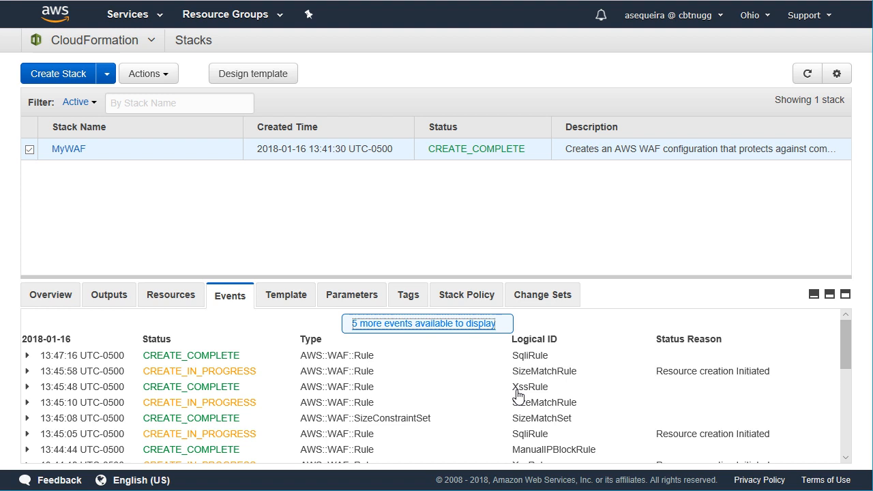
{"action": "mouse_move", "coordinate": [530, 387]}
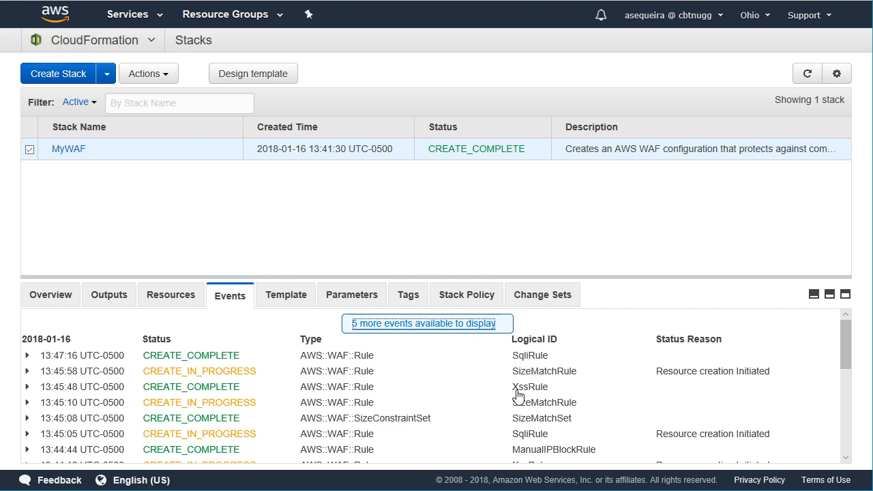
{"action": "mouse_move", "coordinate": [503, 393]}
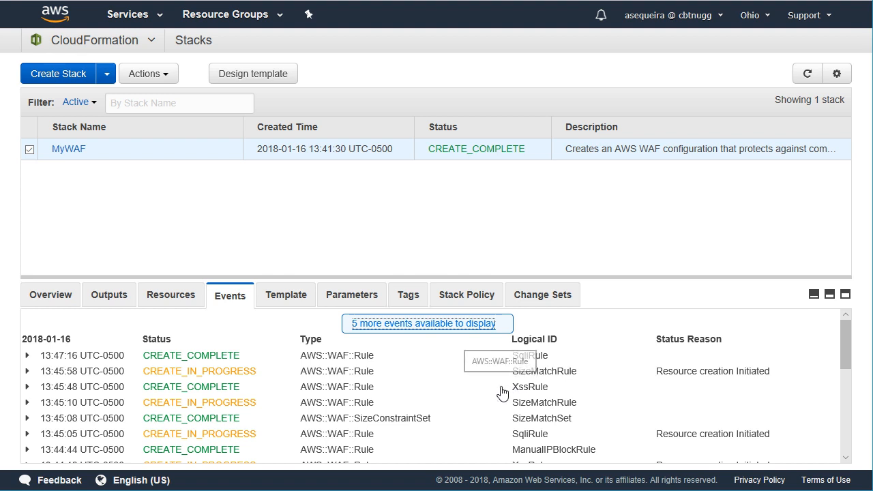
{"action": "mouse_move", "coordinate": [150, 41]}
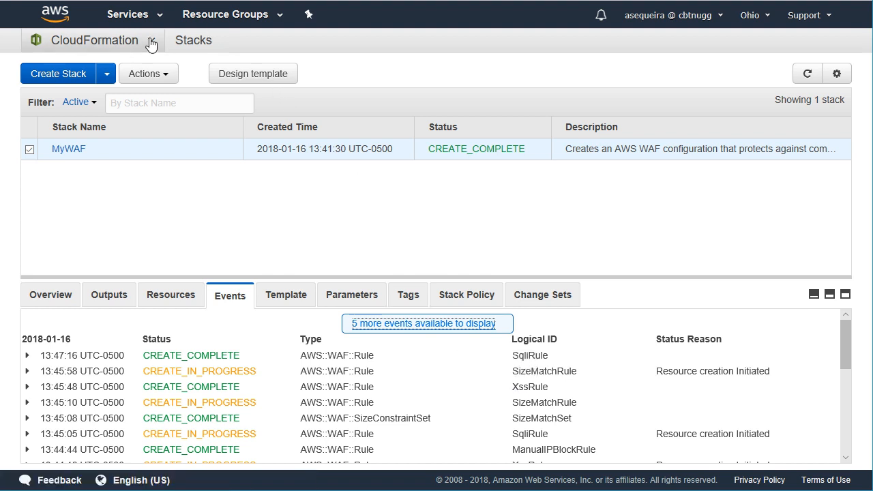
Open the CommonAttackProtection web ACL's details in the WAF console
{"action": "left_click", "coordinate": [128, 14]}
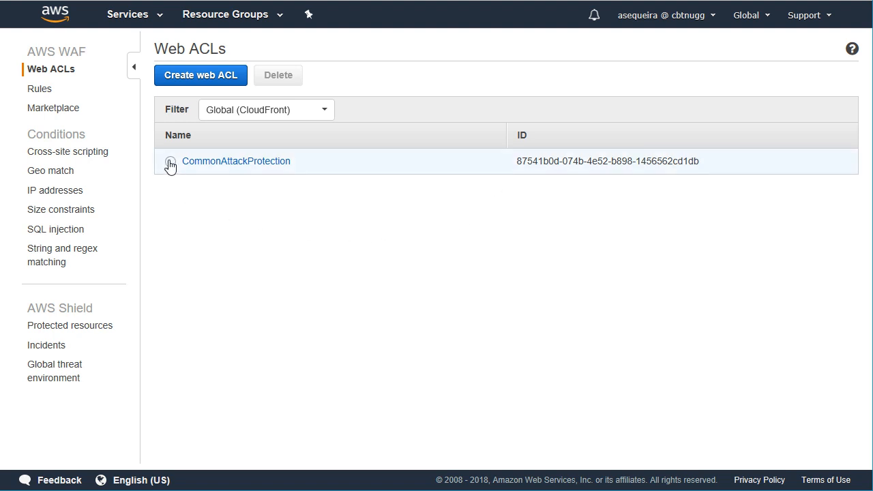
{"action": "left_click", "coordinate": [170, 165]}
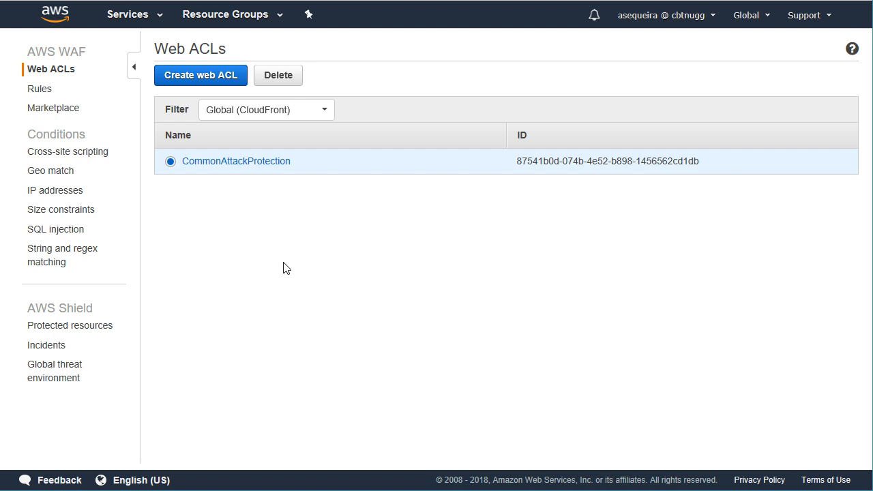
{"action": "left_click", "coordinate": [235, 161]}
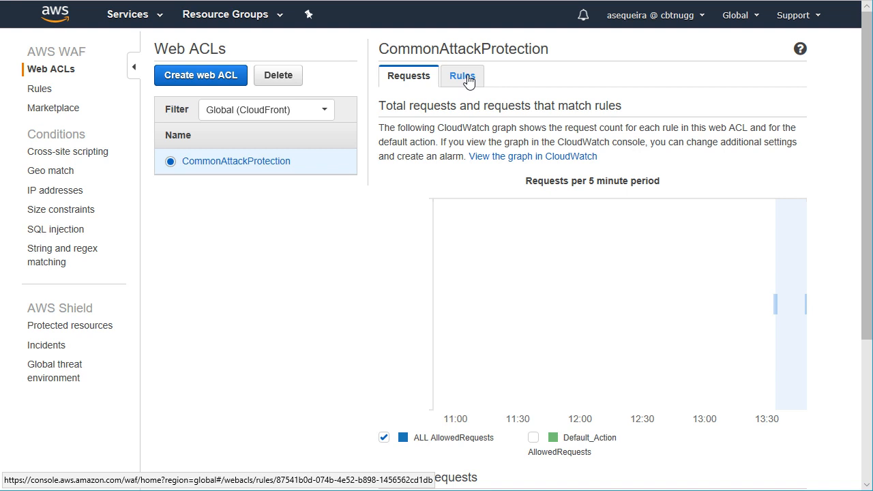
Show the four rules: manual IP, large body, SQLi and XSS
{"action": "left_click", "coordinate": [462, 76]}
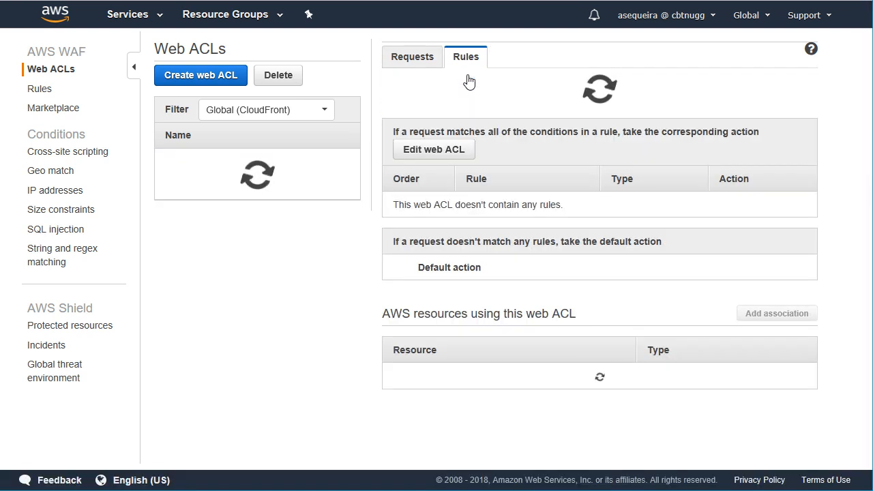
{"action": "left_click", "coordinate": [236, 161]}
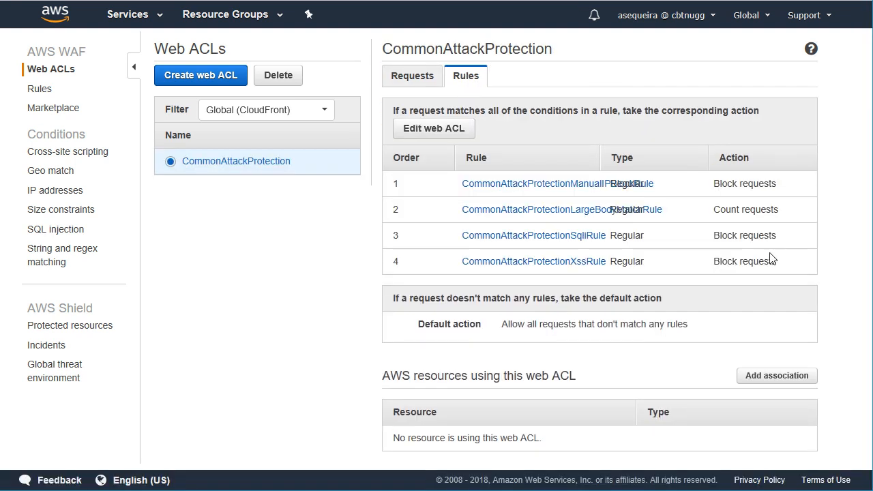
{"action": "mouse_move", "coordinate": [564, 277]}
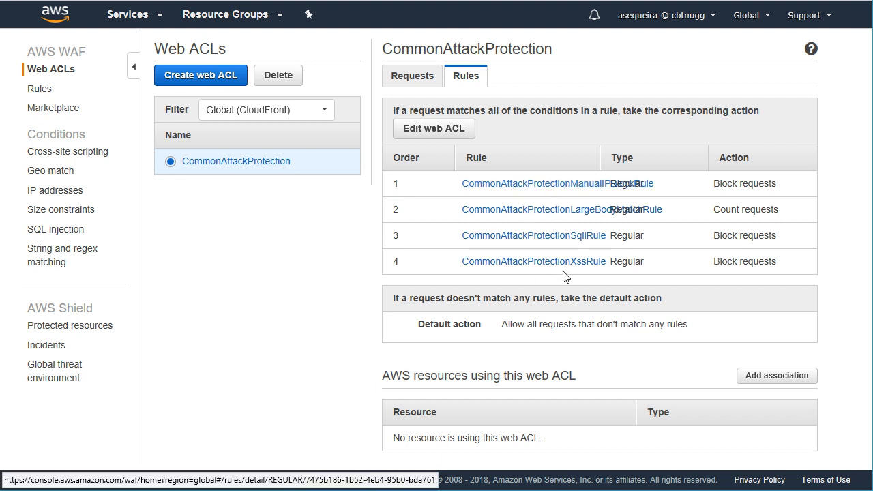
{"action": "mouse_move", "coordinate": [569, 279]}
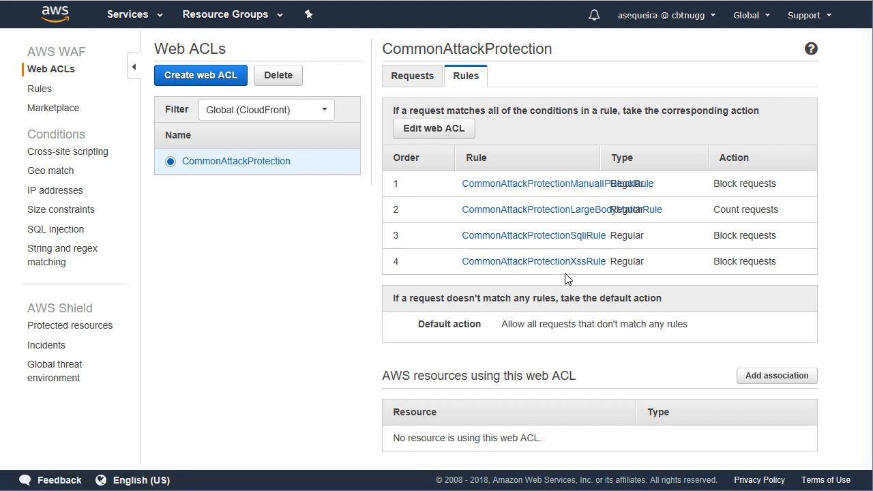
{"action": "mouse_move", "coordinate": [777, 376]}
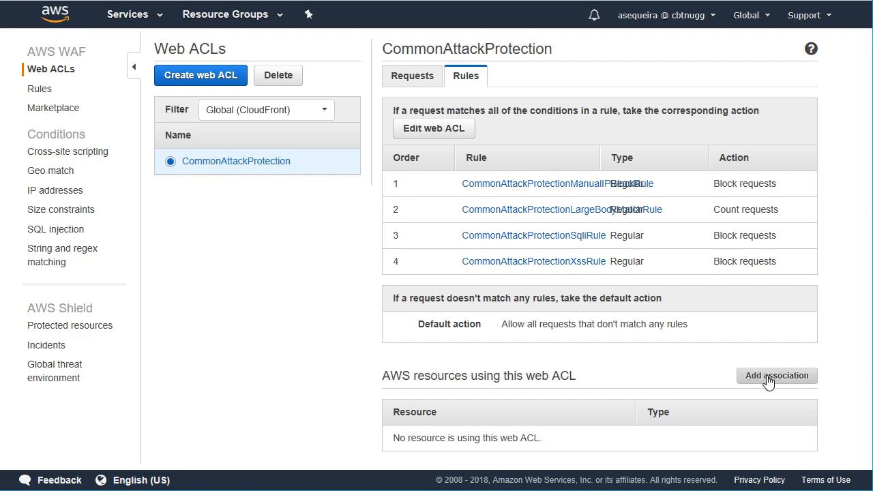
Add an association to CloudFront distribution E1KLVWV38FVZMY
{"action": "left_click", "coordinate": [776, 376]}
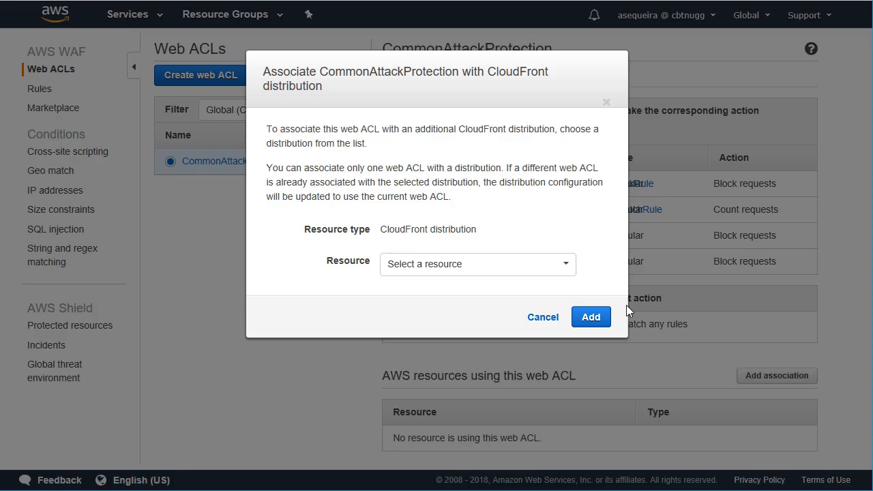
{"action": "left_click", "coordinate": [478, 264]}
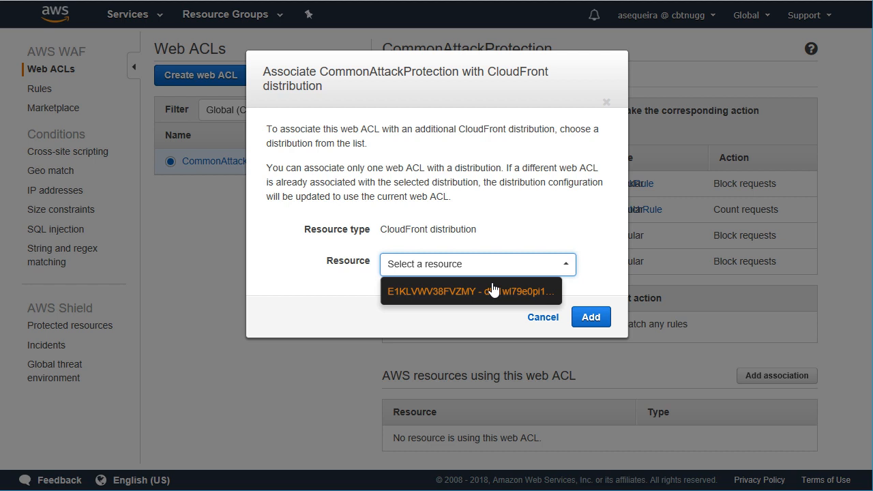
{"action": "left_click", "coordinate": [470, 290]}
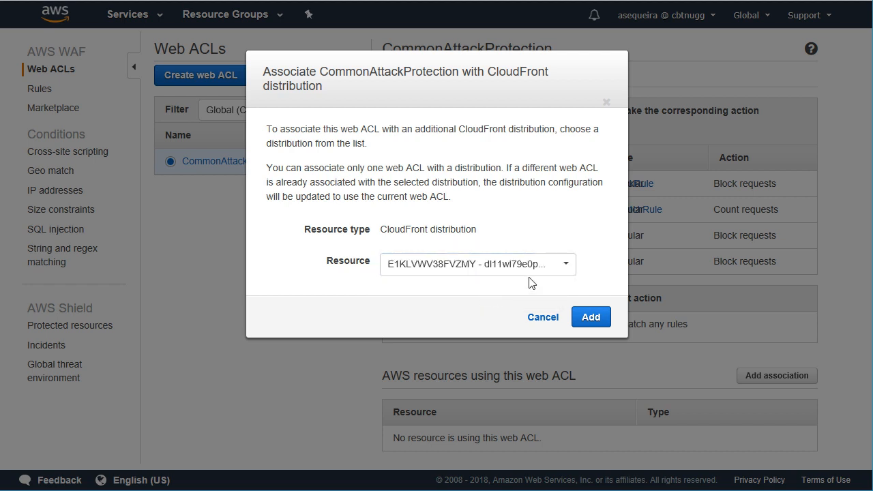
{"action": "mouse_move", "coordinate": [590, 317]}
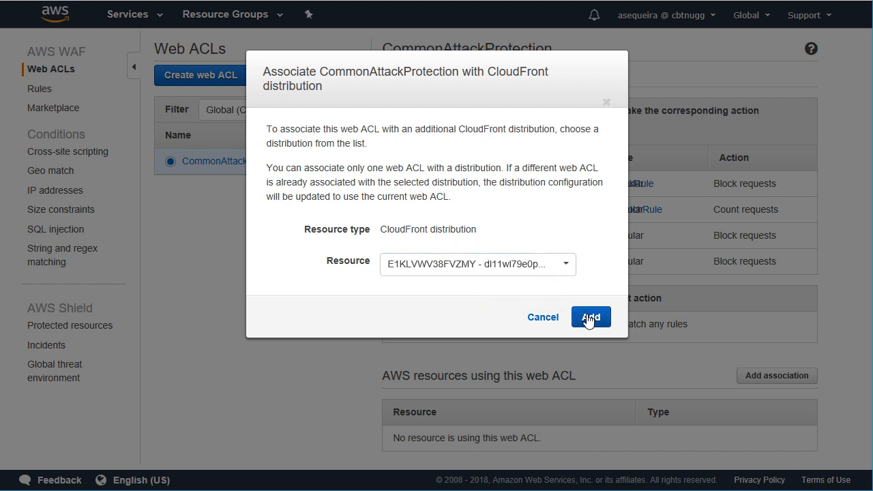
{"action": "left_click", "coordinate": [591, 317]}
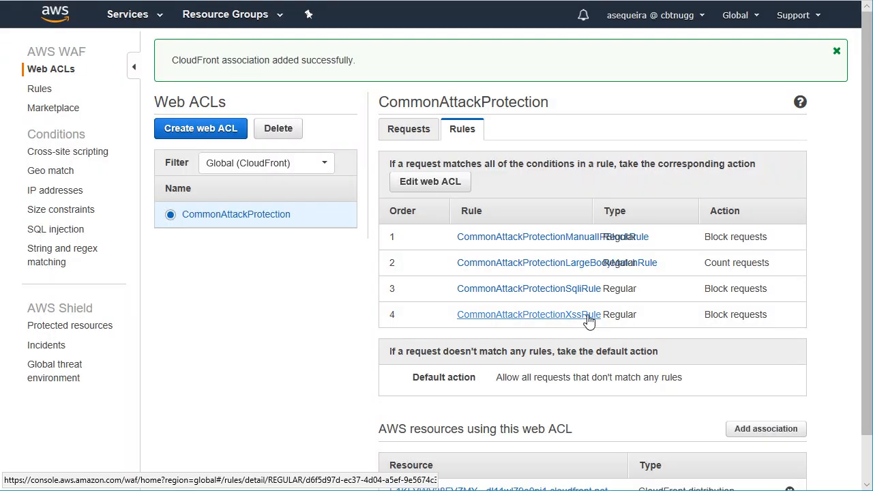
{"action": "mouse_move", "coordinate": [283, 134]}
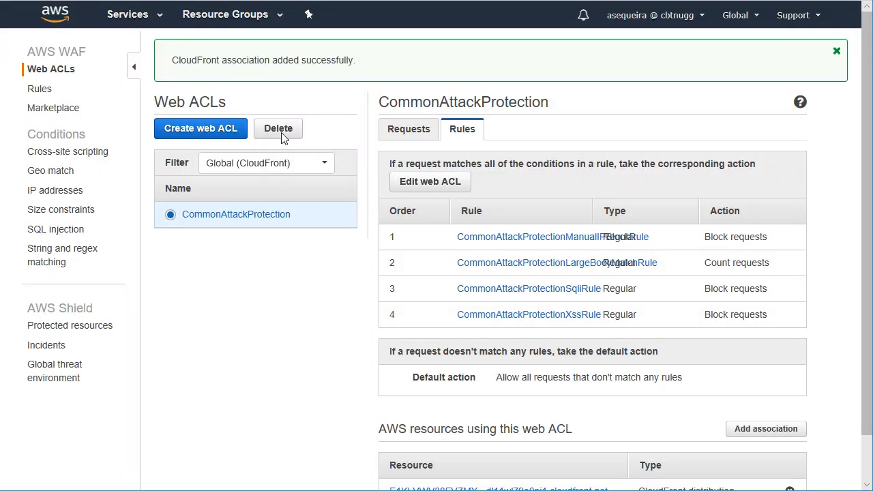
{"action": "mouse_move", "coordinate": [306, 296]}
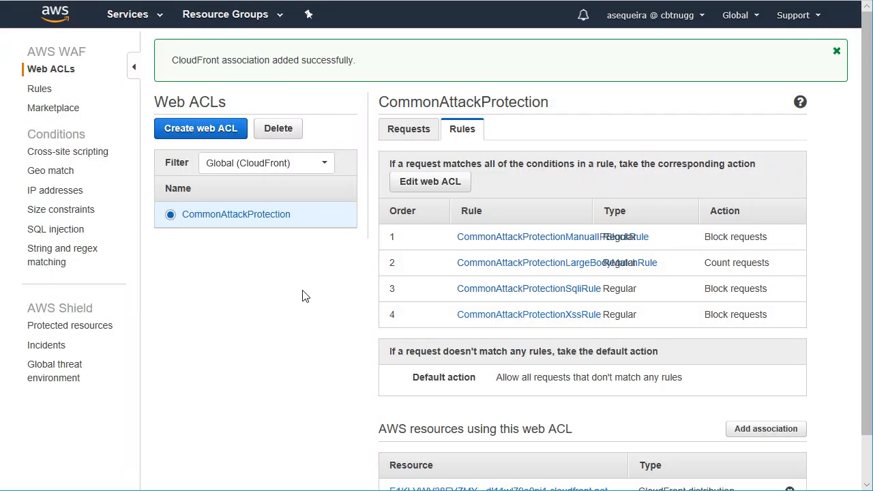